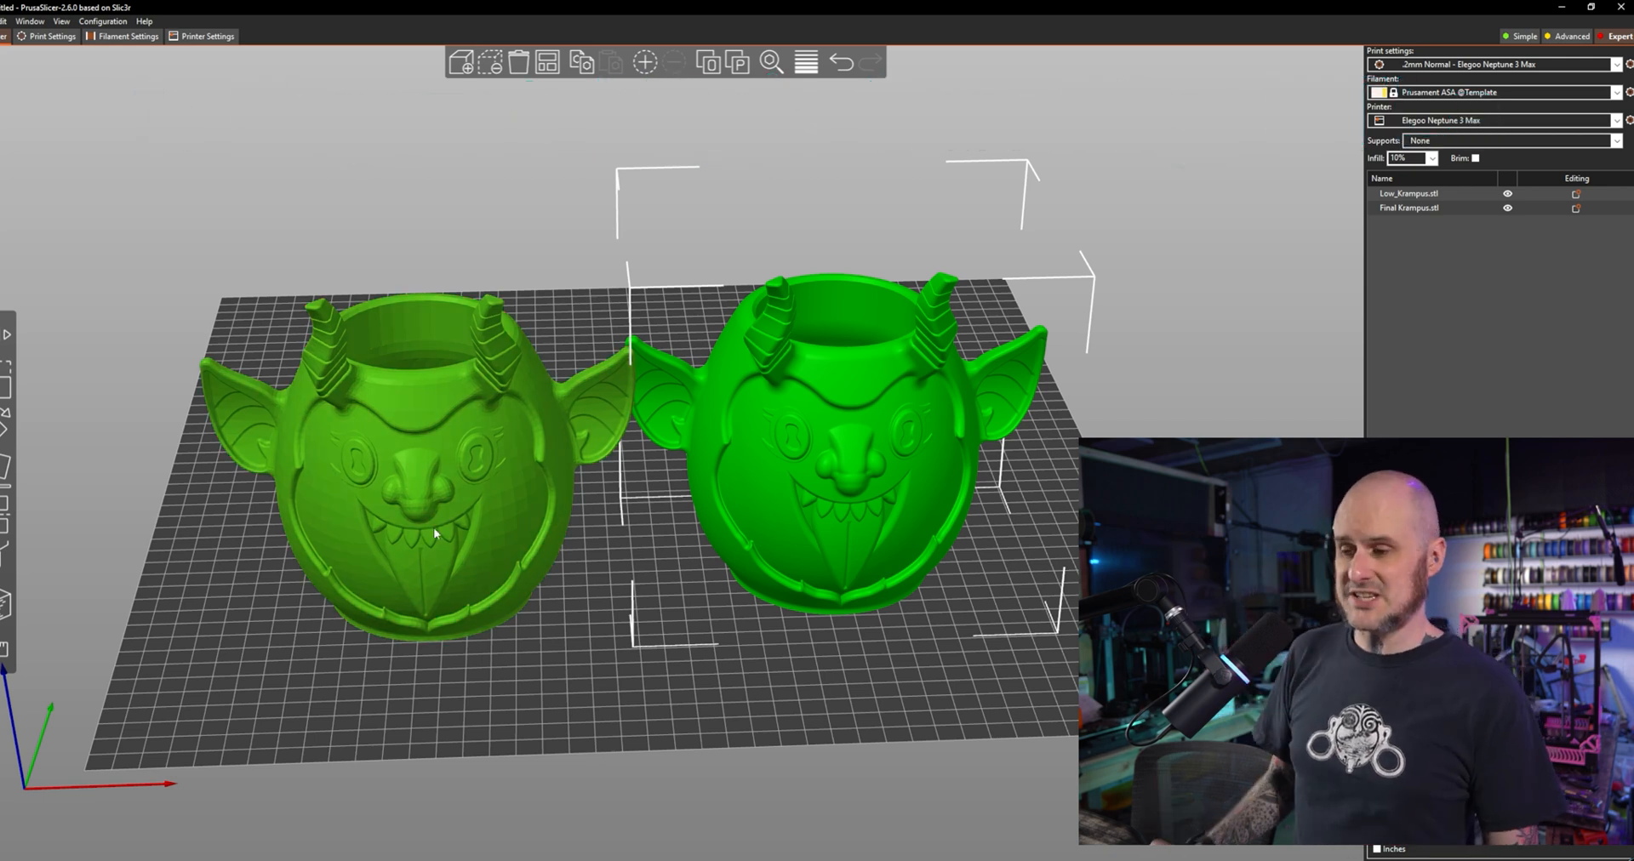
Start Save As Mesh on the Krampus Final body from the Browser context menu.
scroll("up", 3)
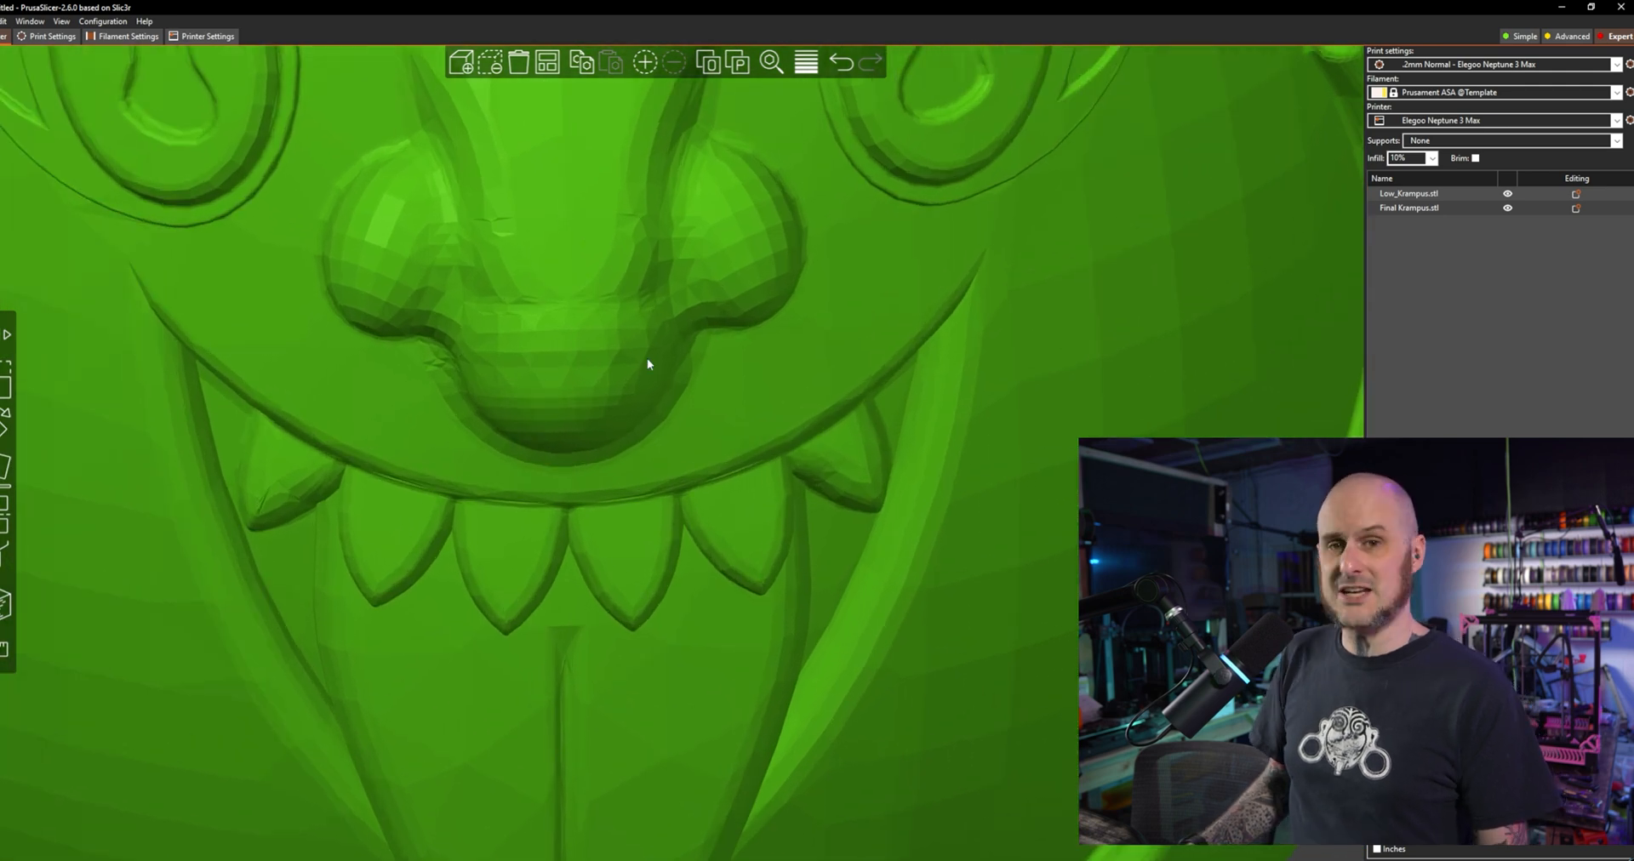
mouse_move(738, 613)
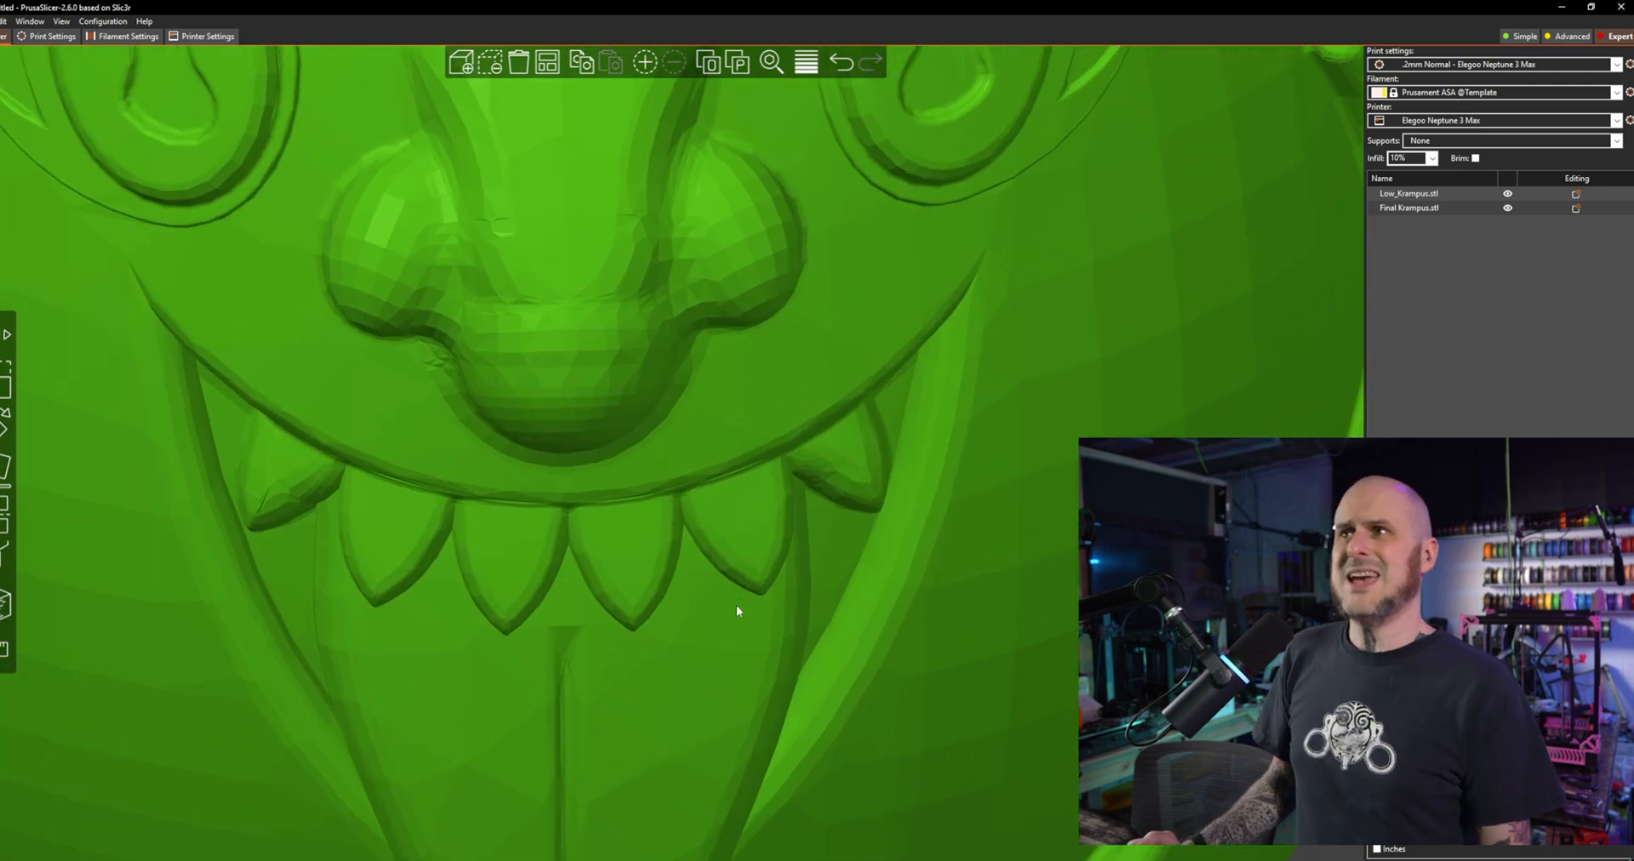
mouse_move(795, 572)
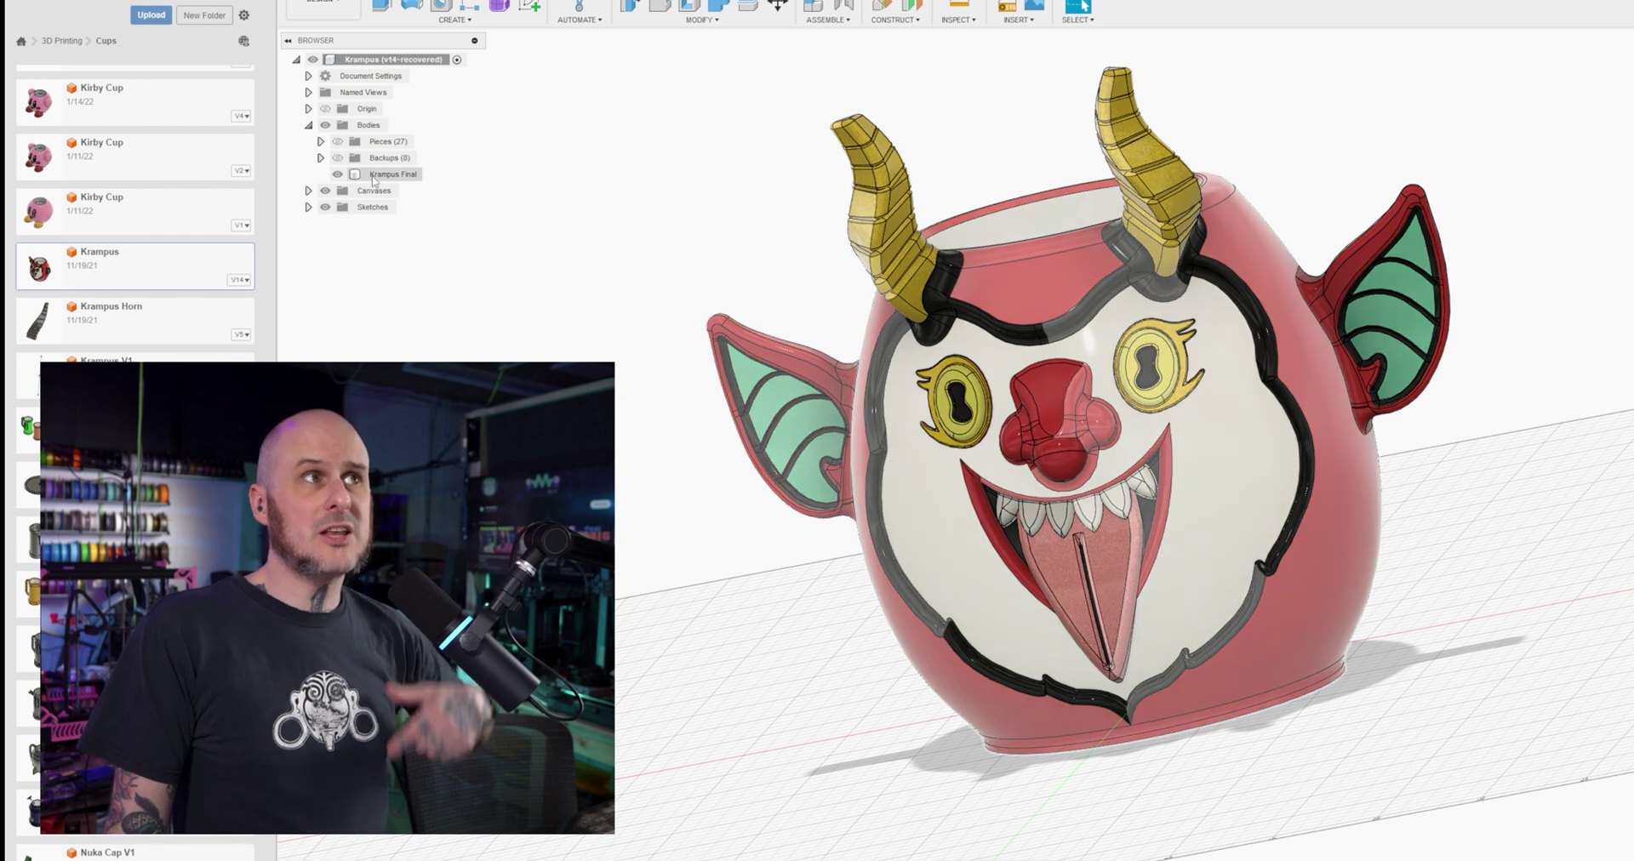
right_click(393, 174)
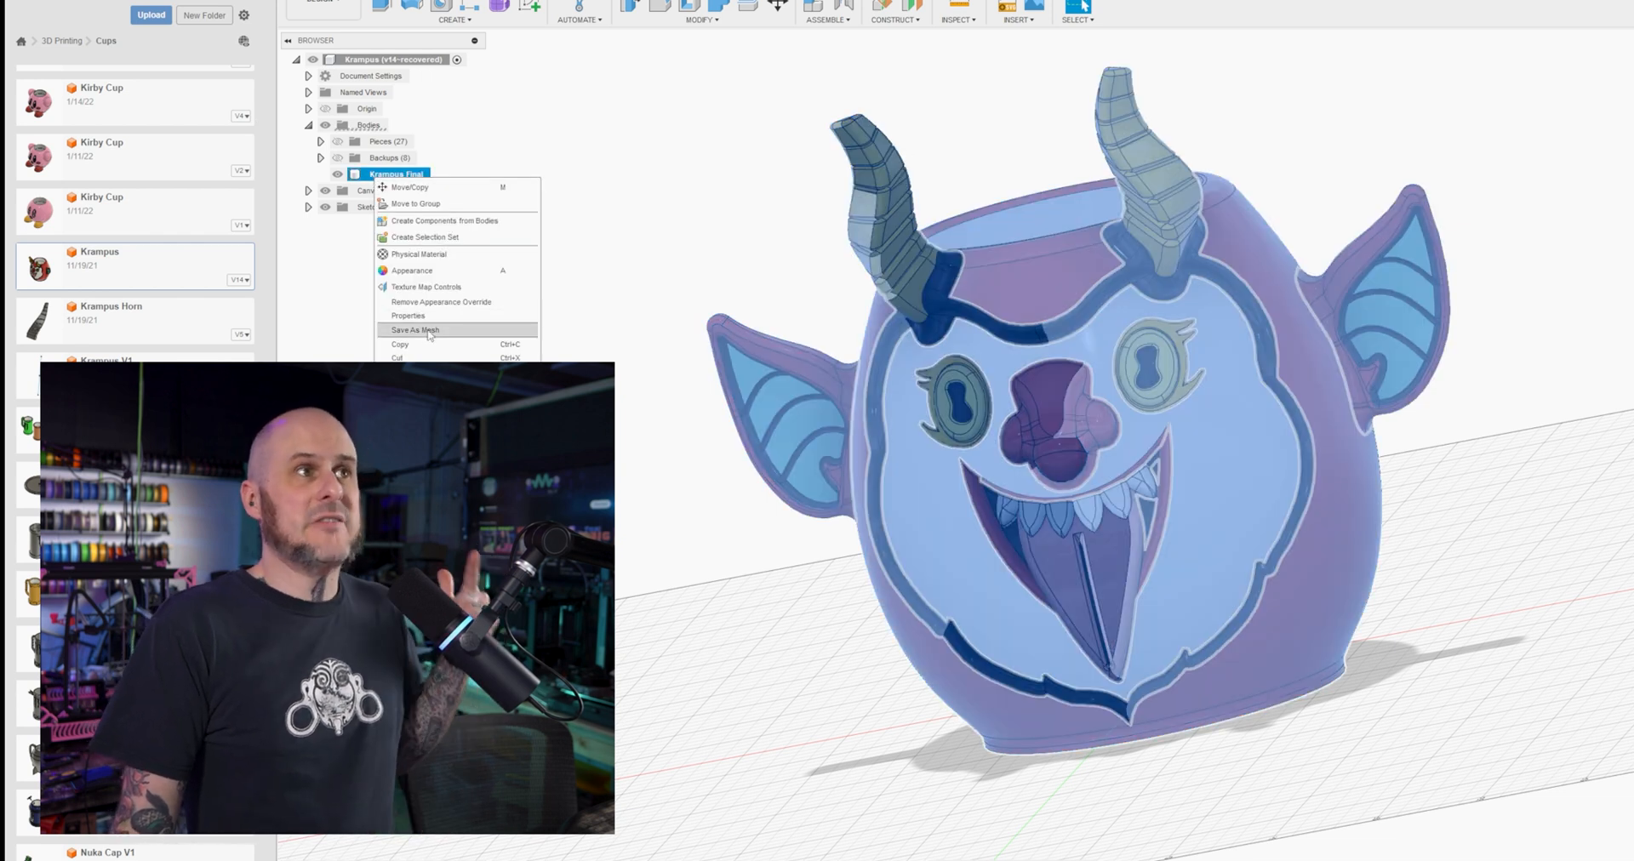
left_click(414, 331)
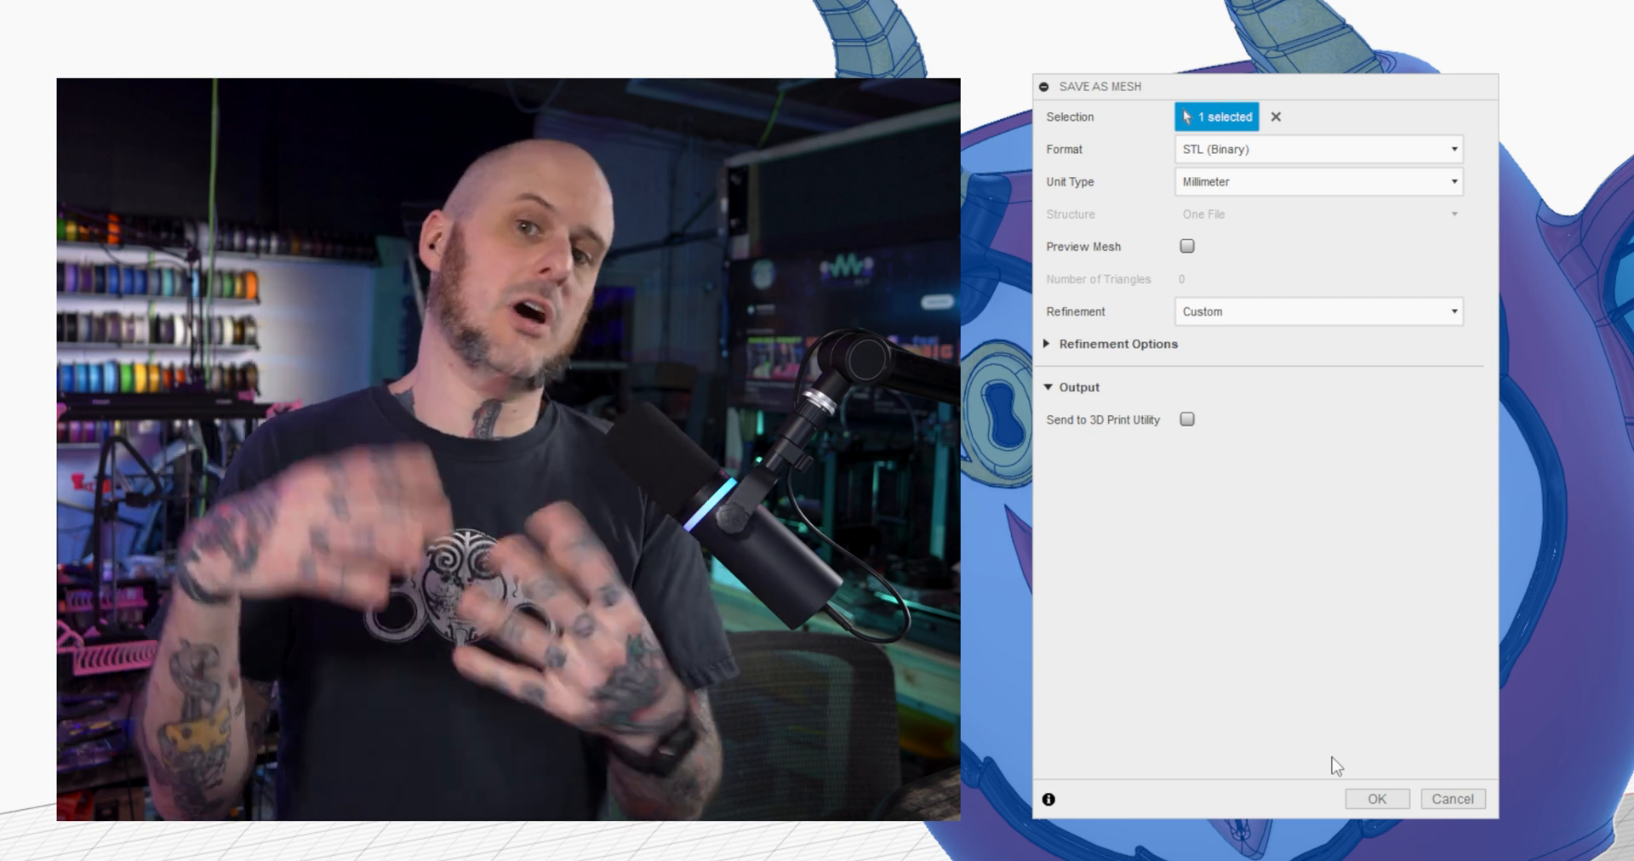
Set the mesh refinement to High after trying Low in the Save As Mesh dialog.
left_click(1316, 311)
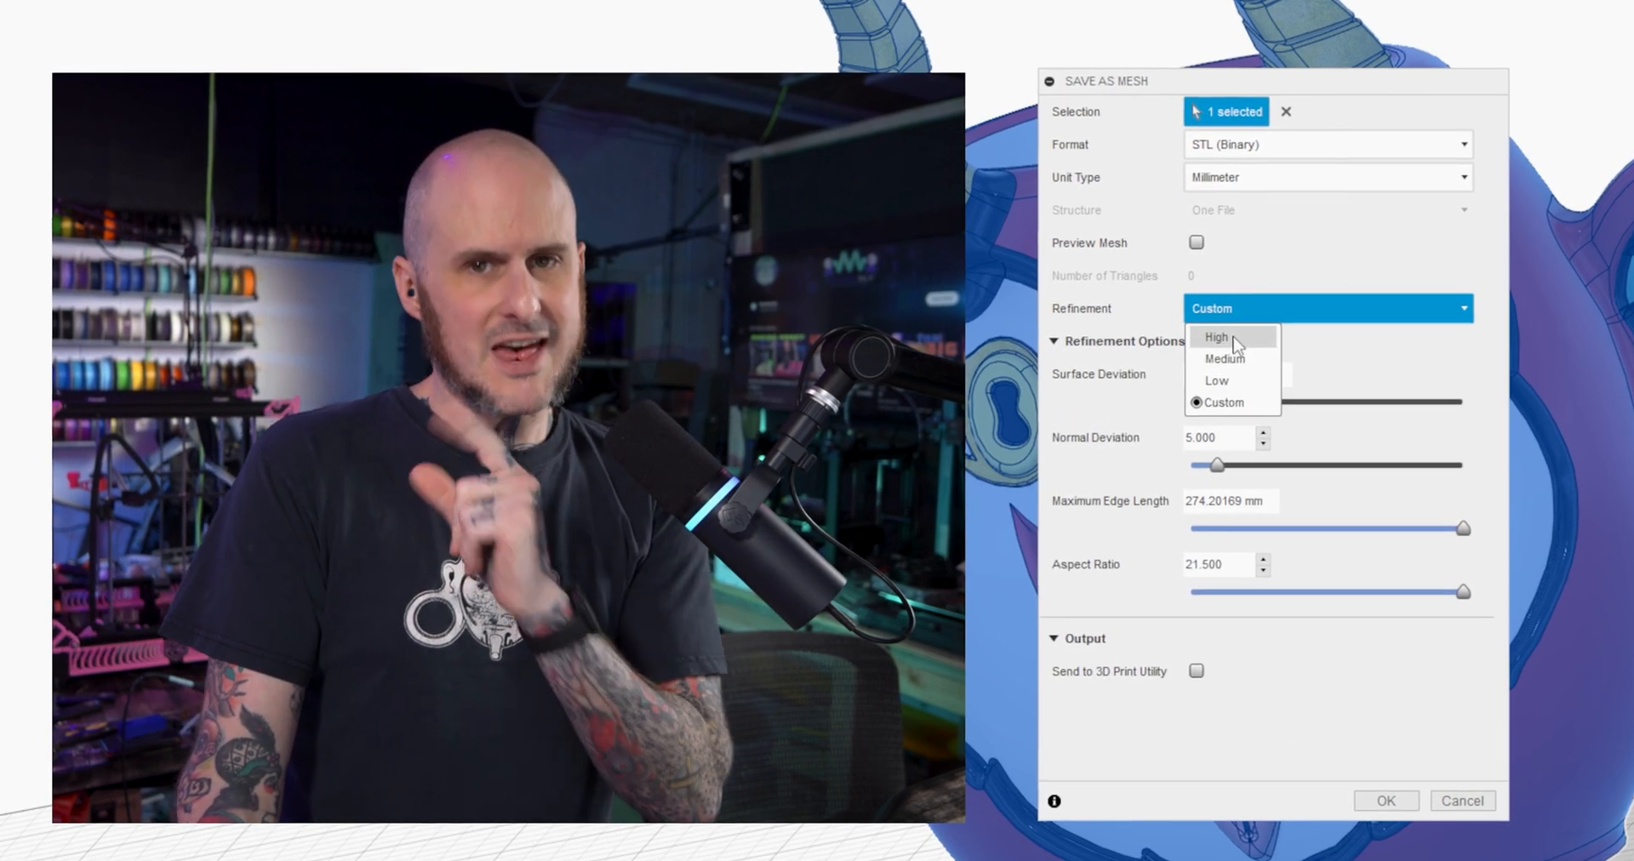
left_click(1216, 379)
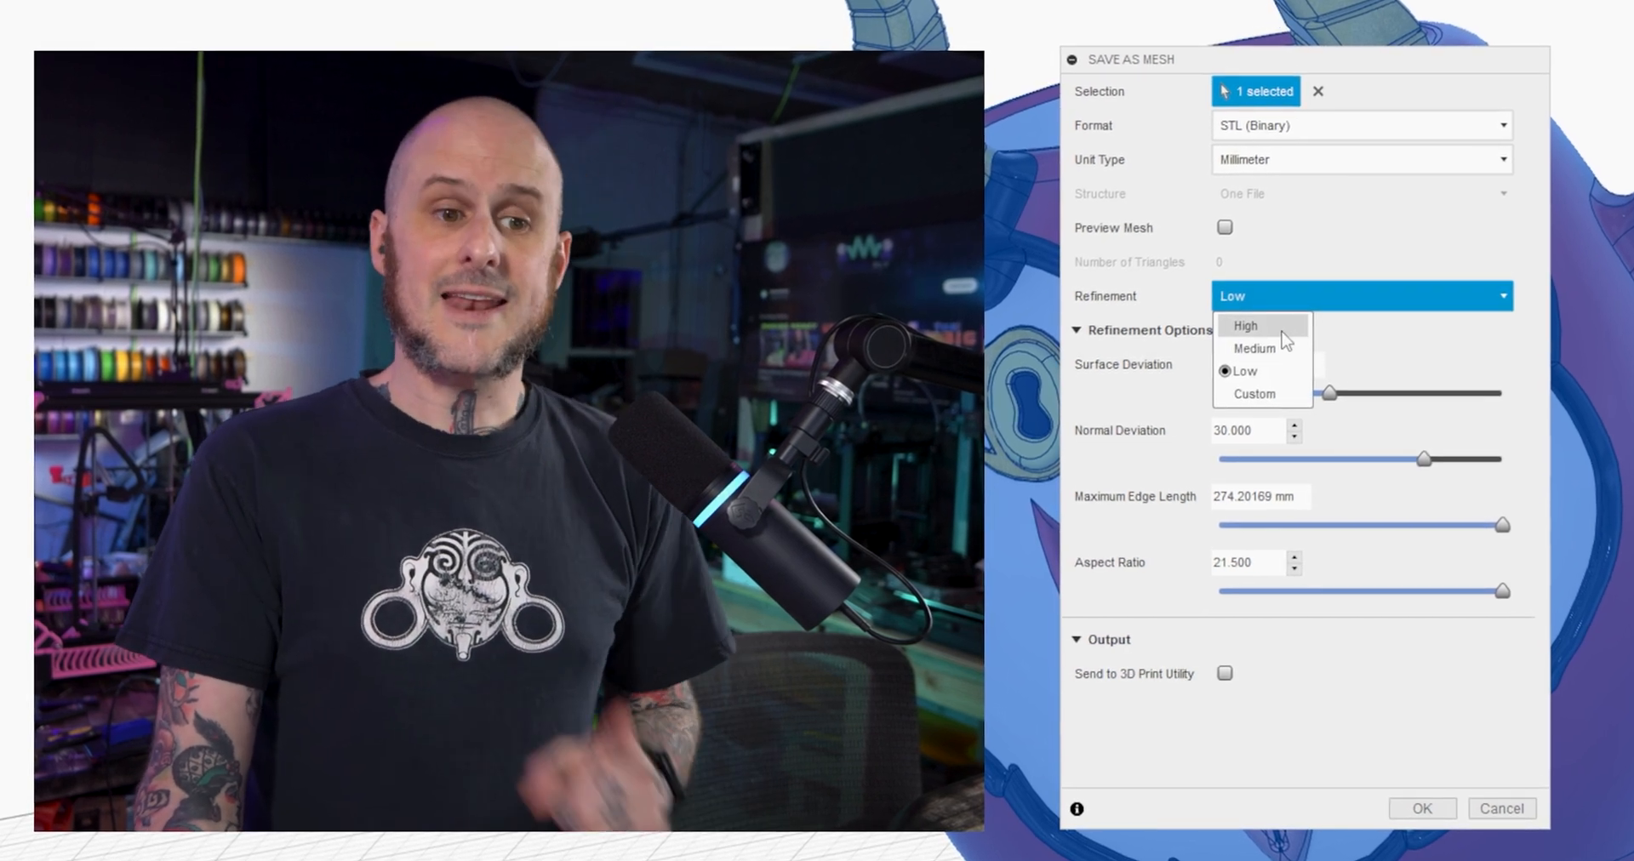
left_click(1244, 326)
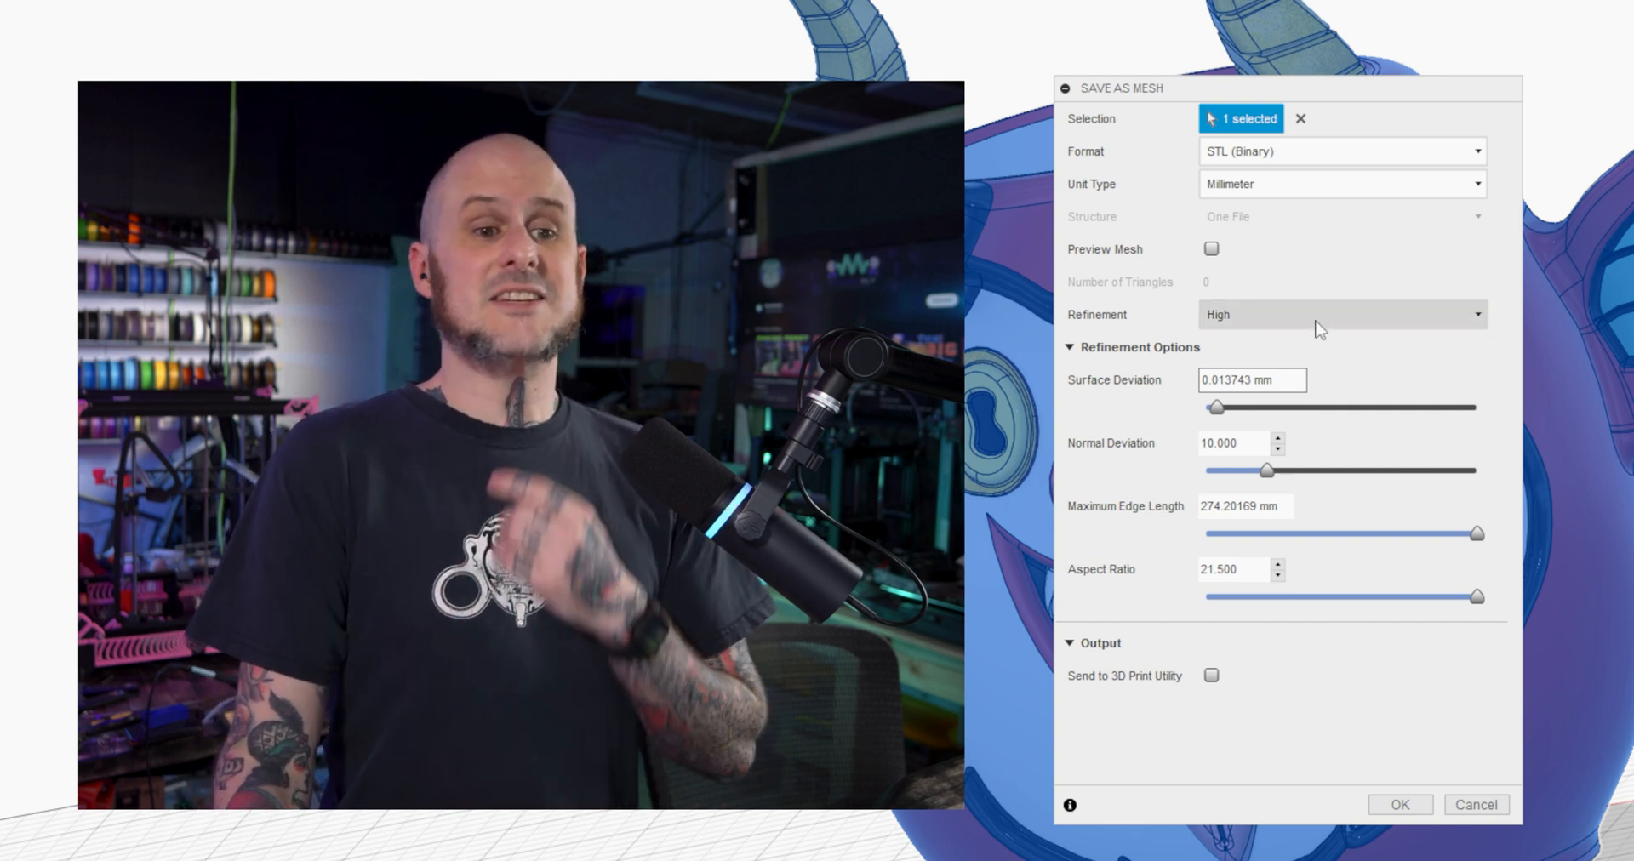
left_click(1340, 313)
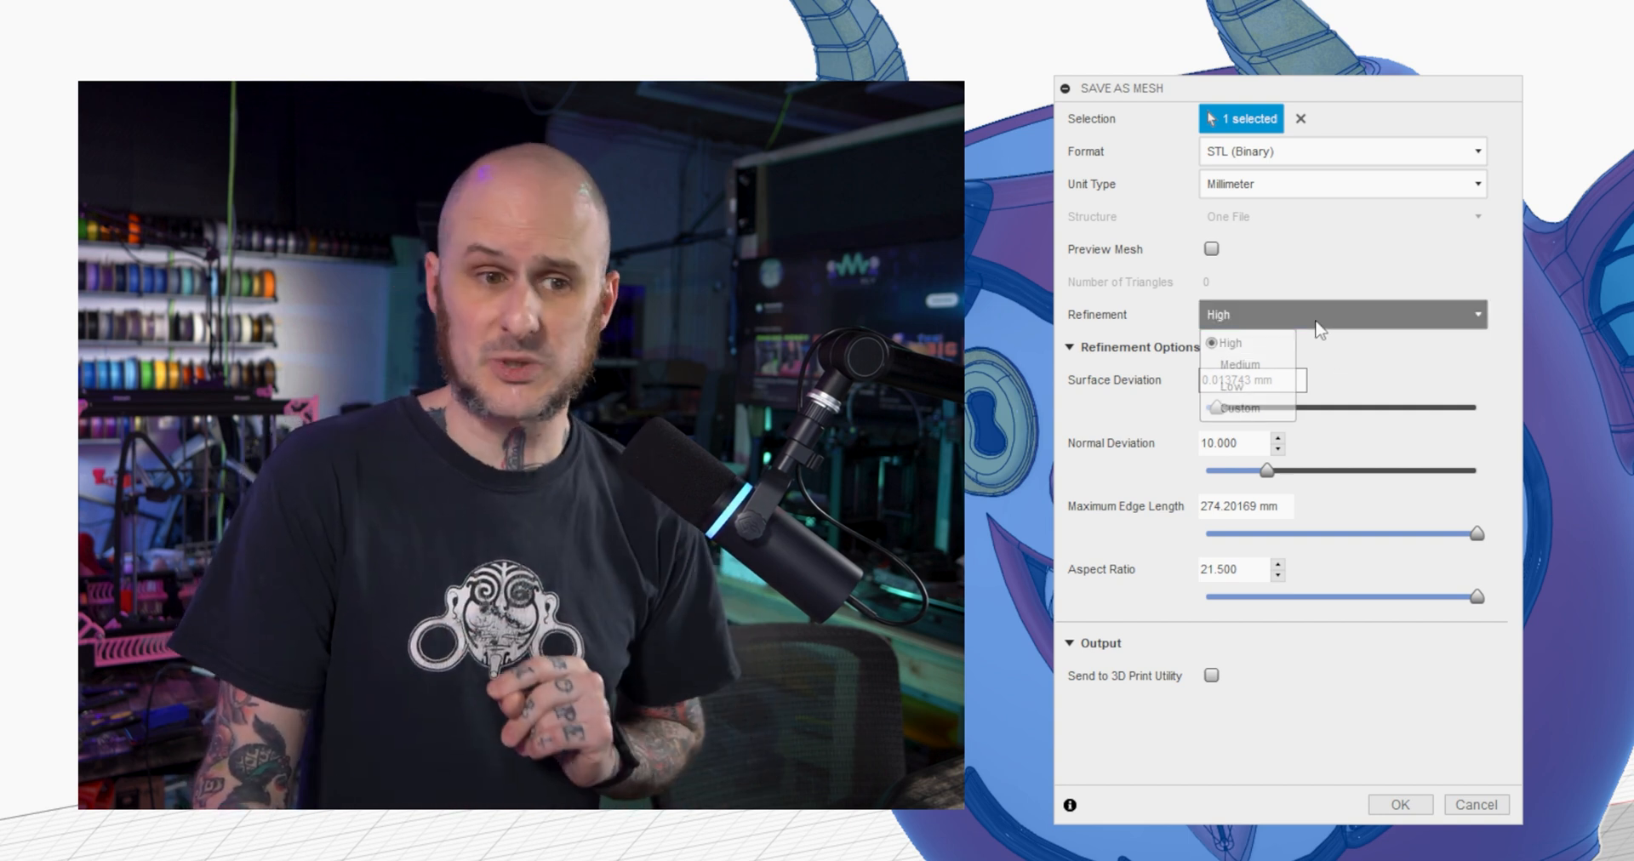
left_click(1239, 408)
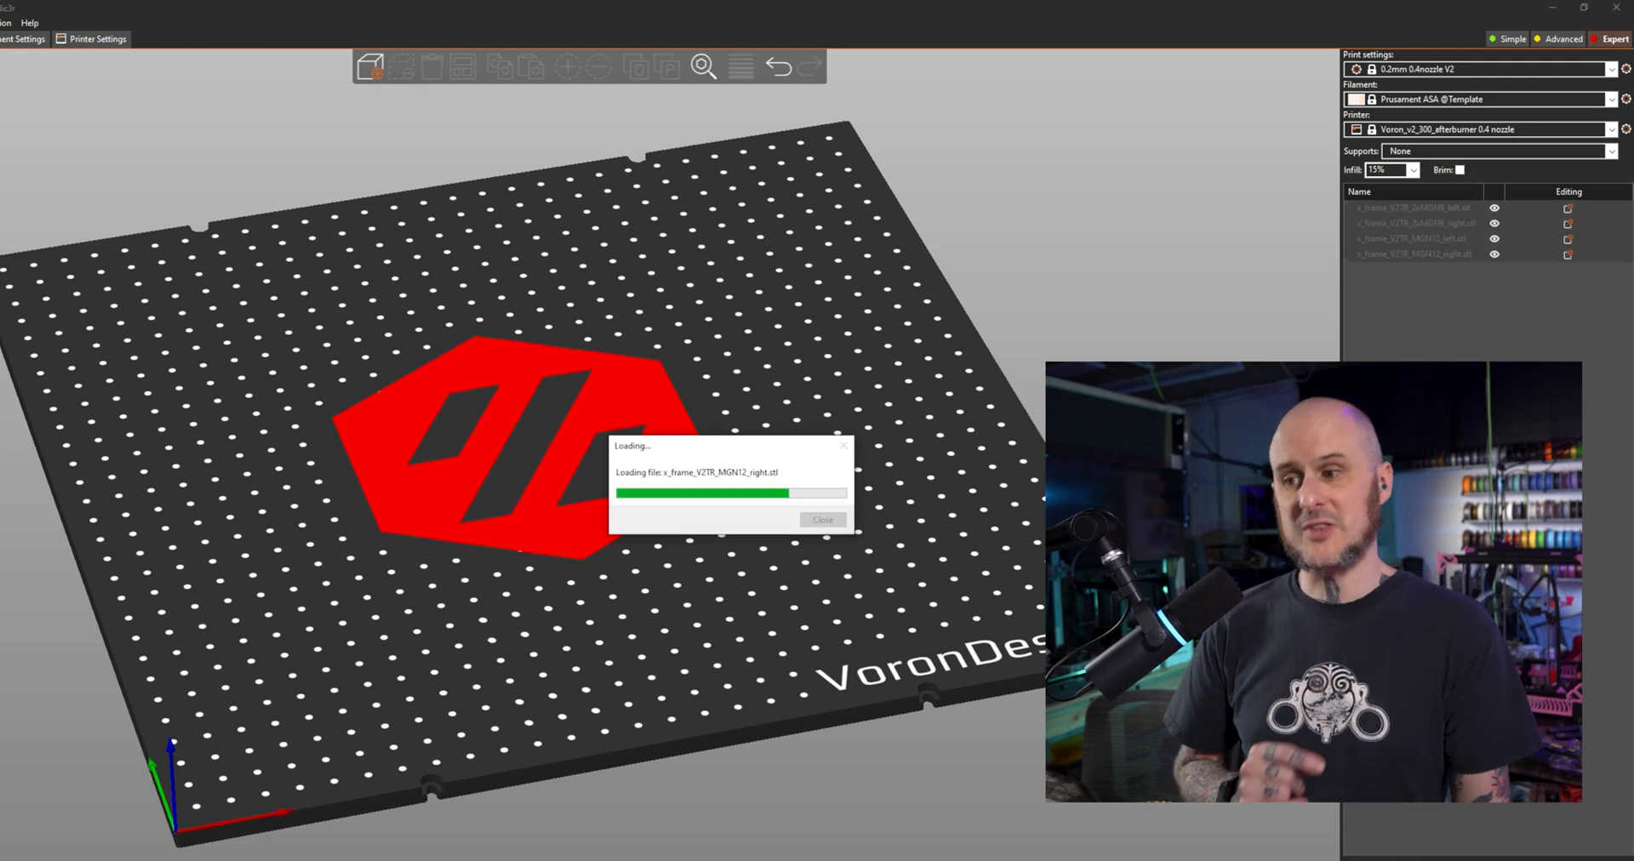
Delete all frame parts from the Voron plate and begin adding a new model.
right_click(521, 417)
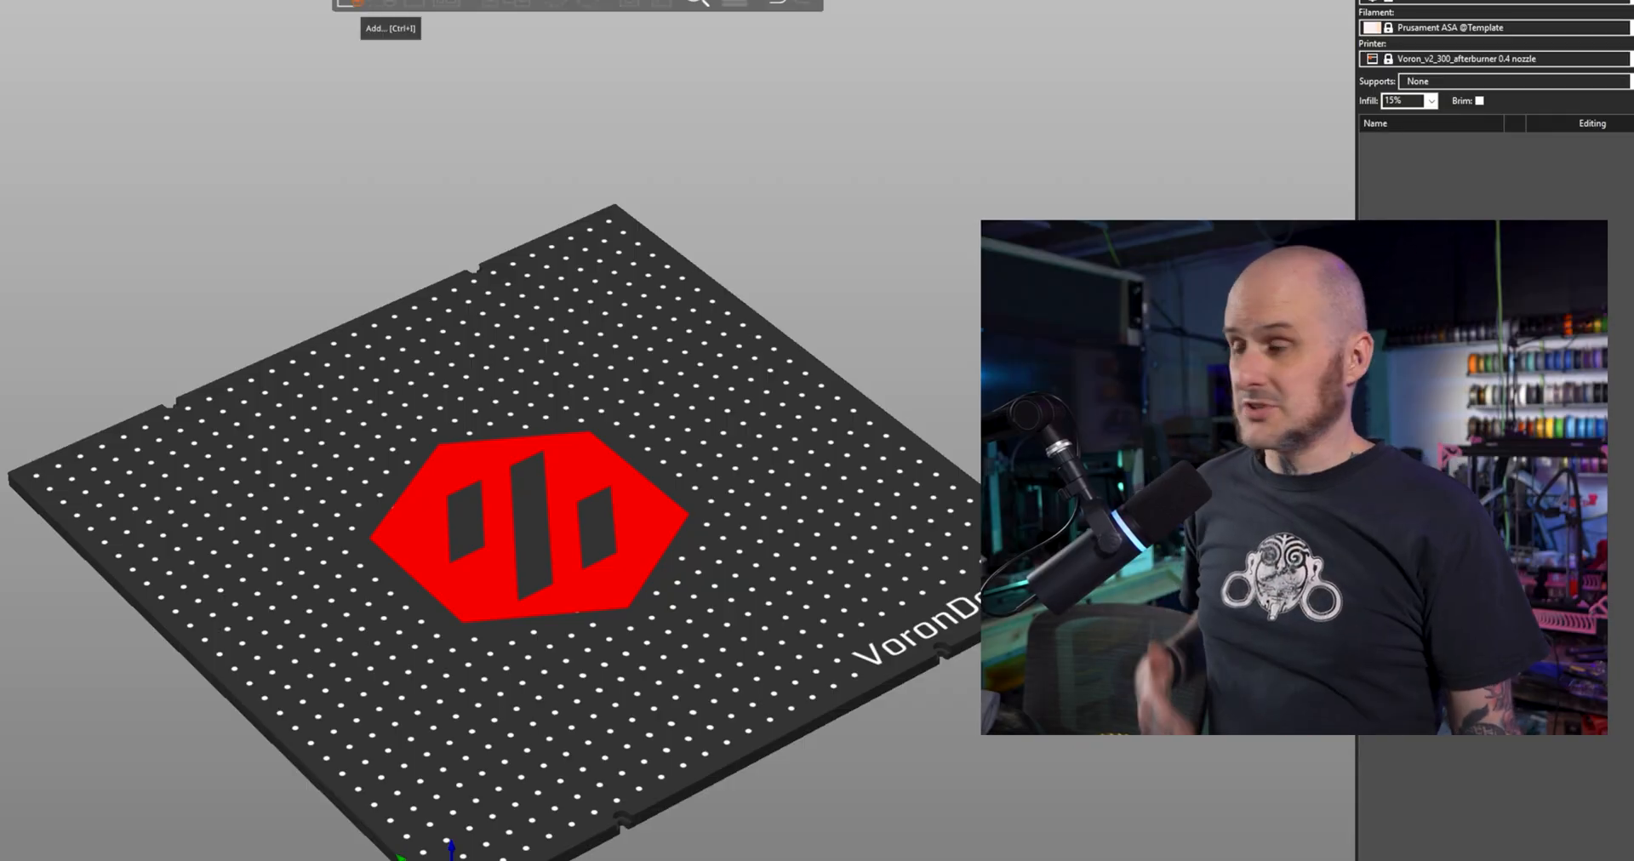
left_click(353, 4)
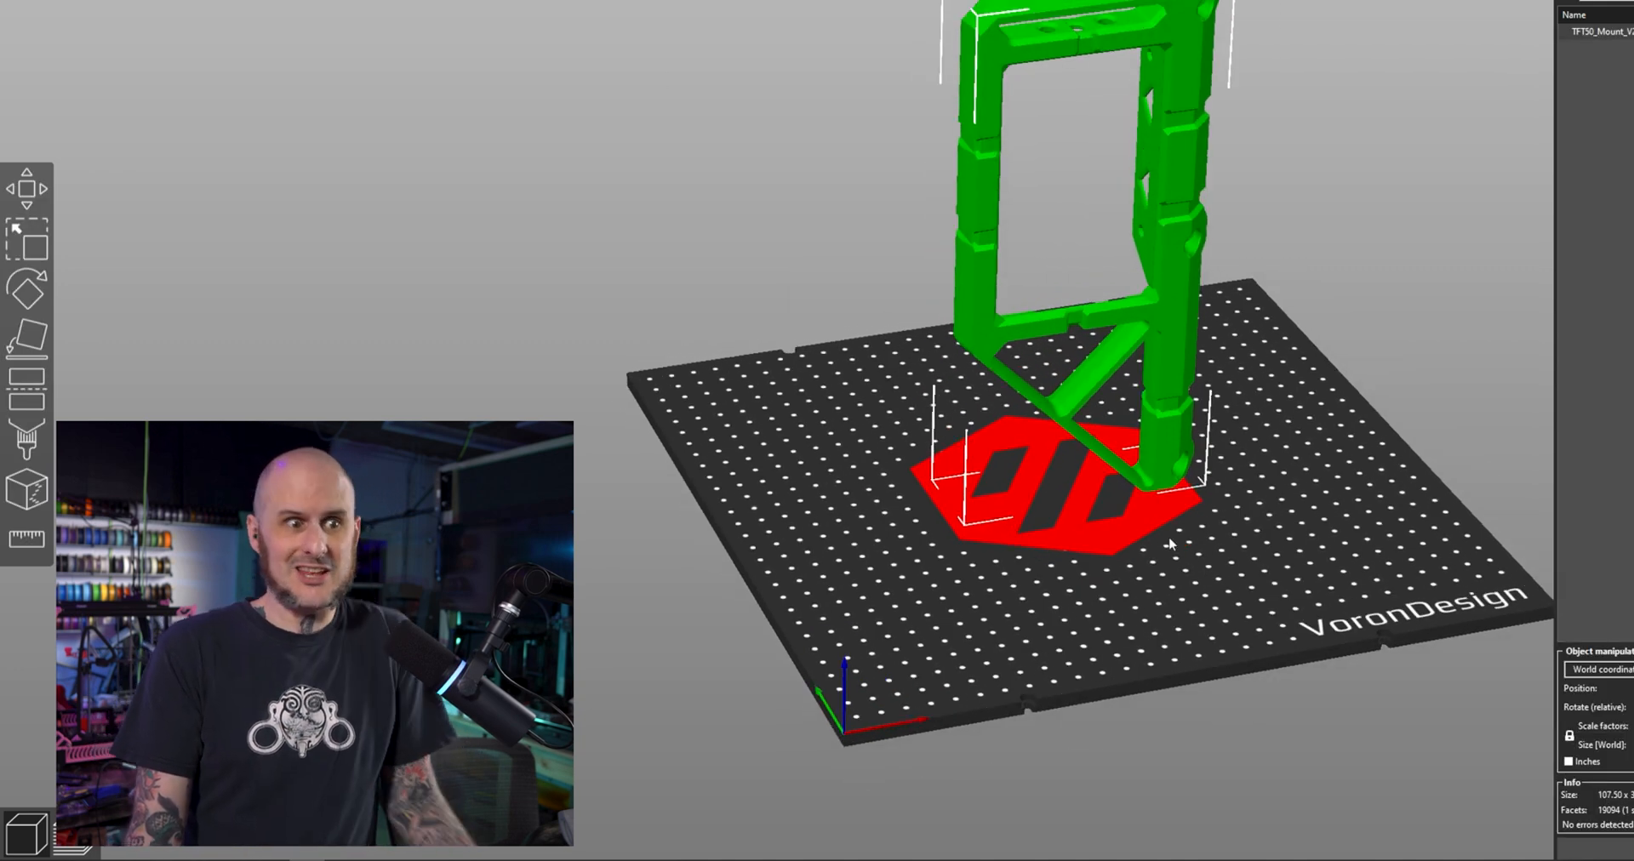
mouse_move(1065, 537)
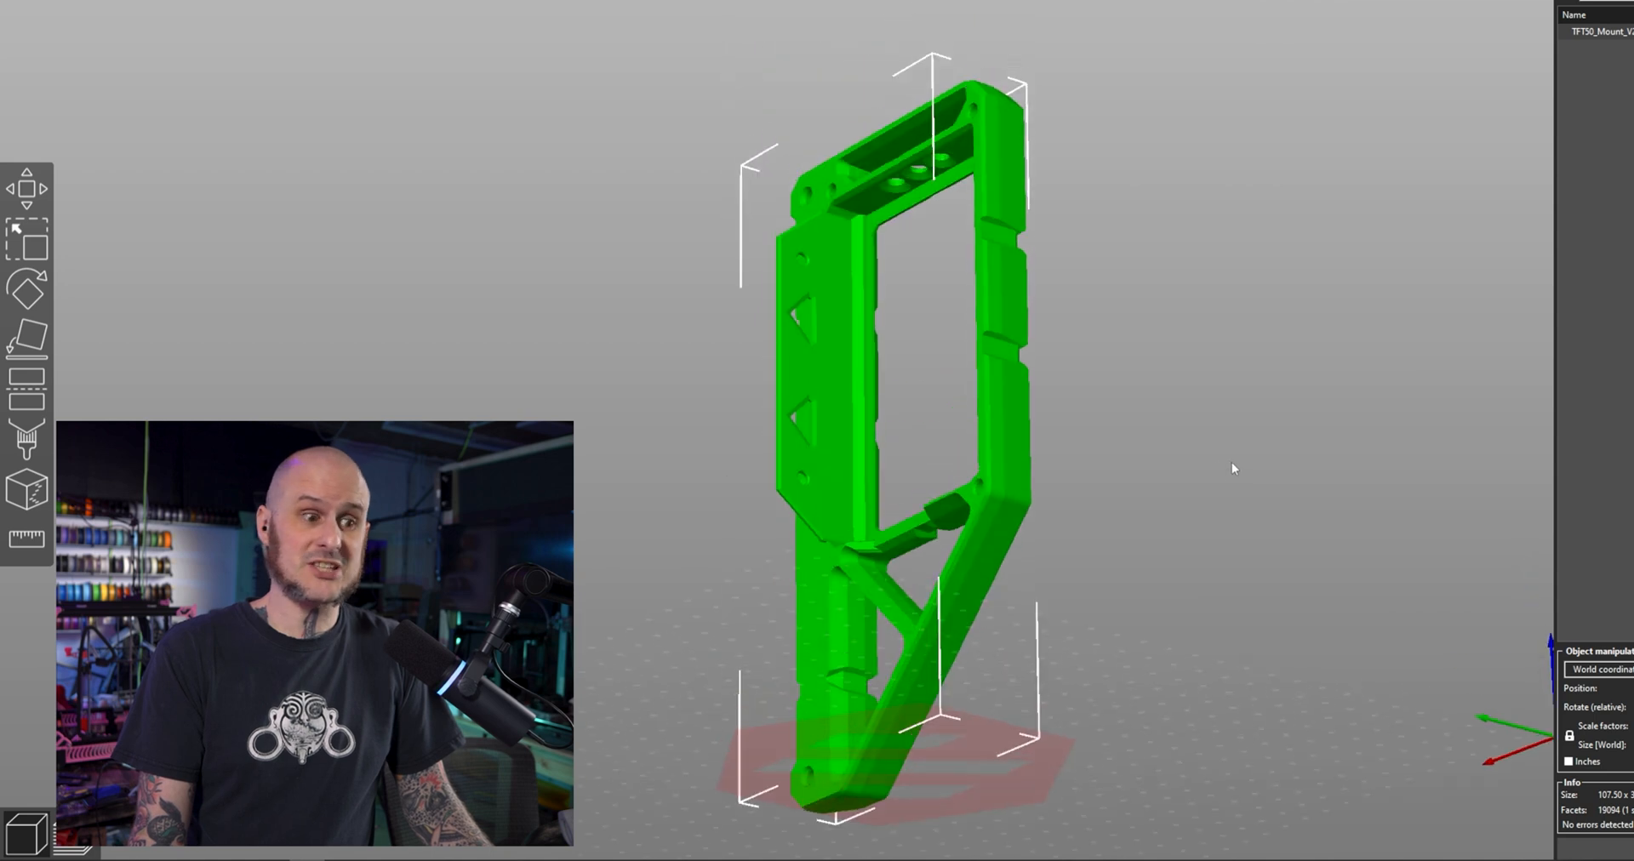
mouse_move(1068, 569)
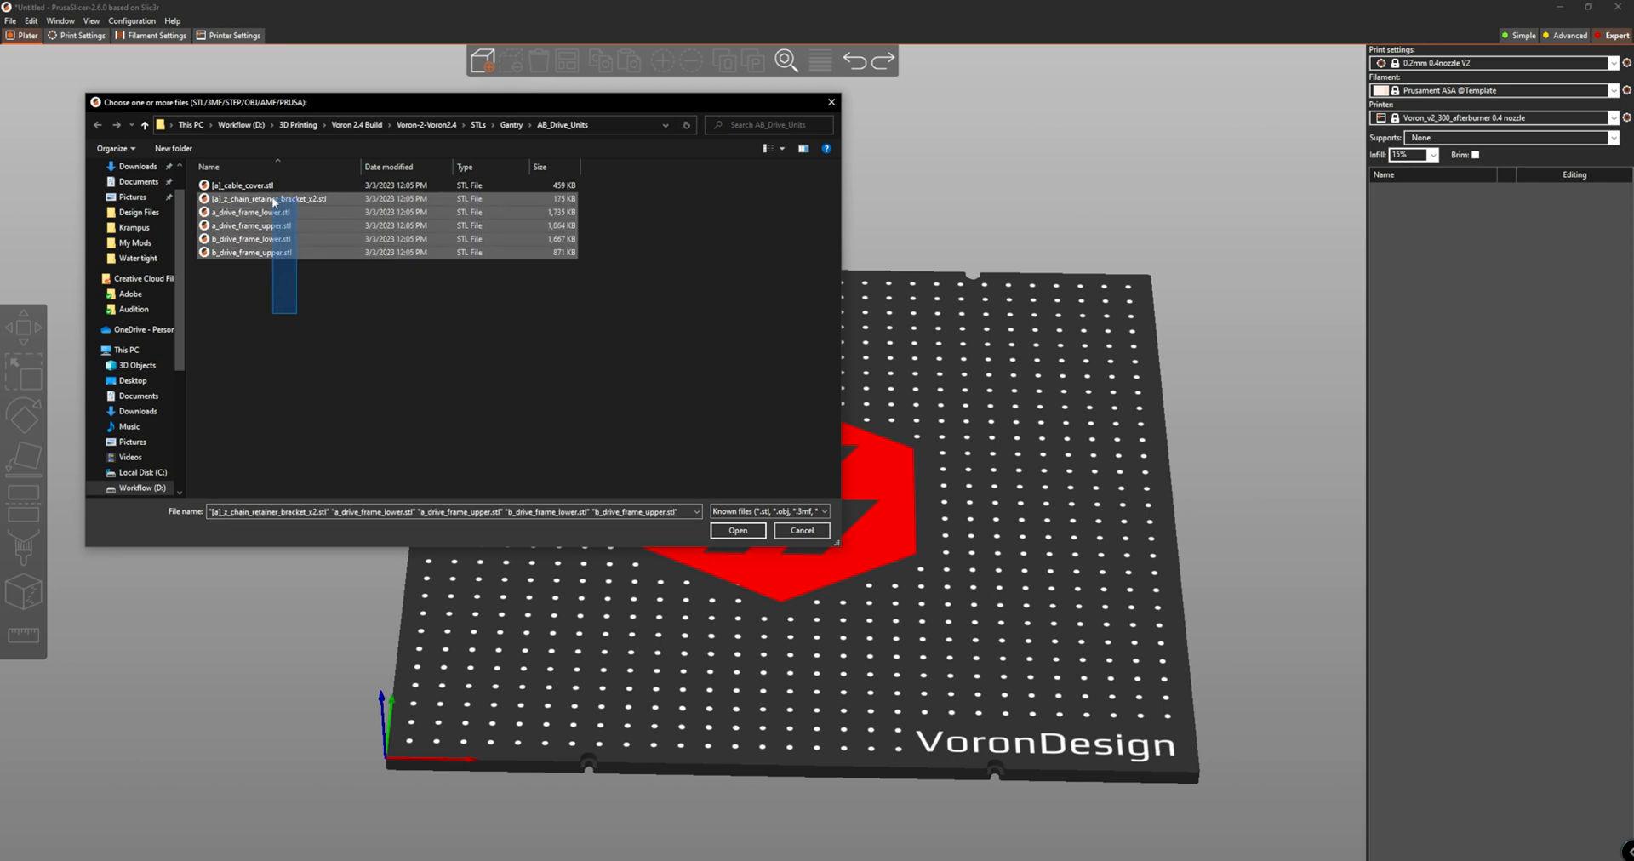
Import the AB_Drive_Units STLs, then the Gantry belt clip and chain STLs, onto the bed.
left_click(737, 531)
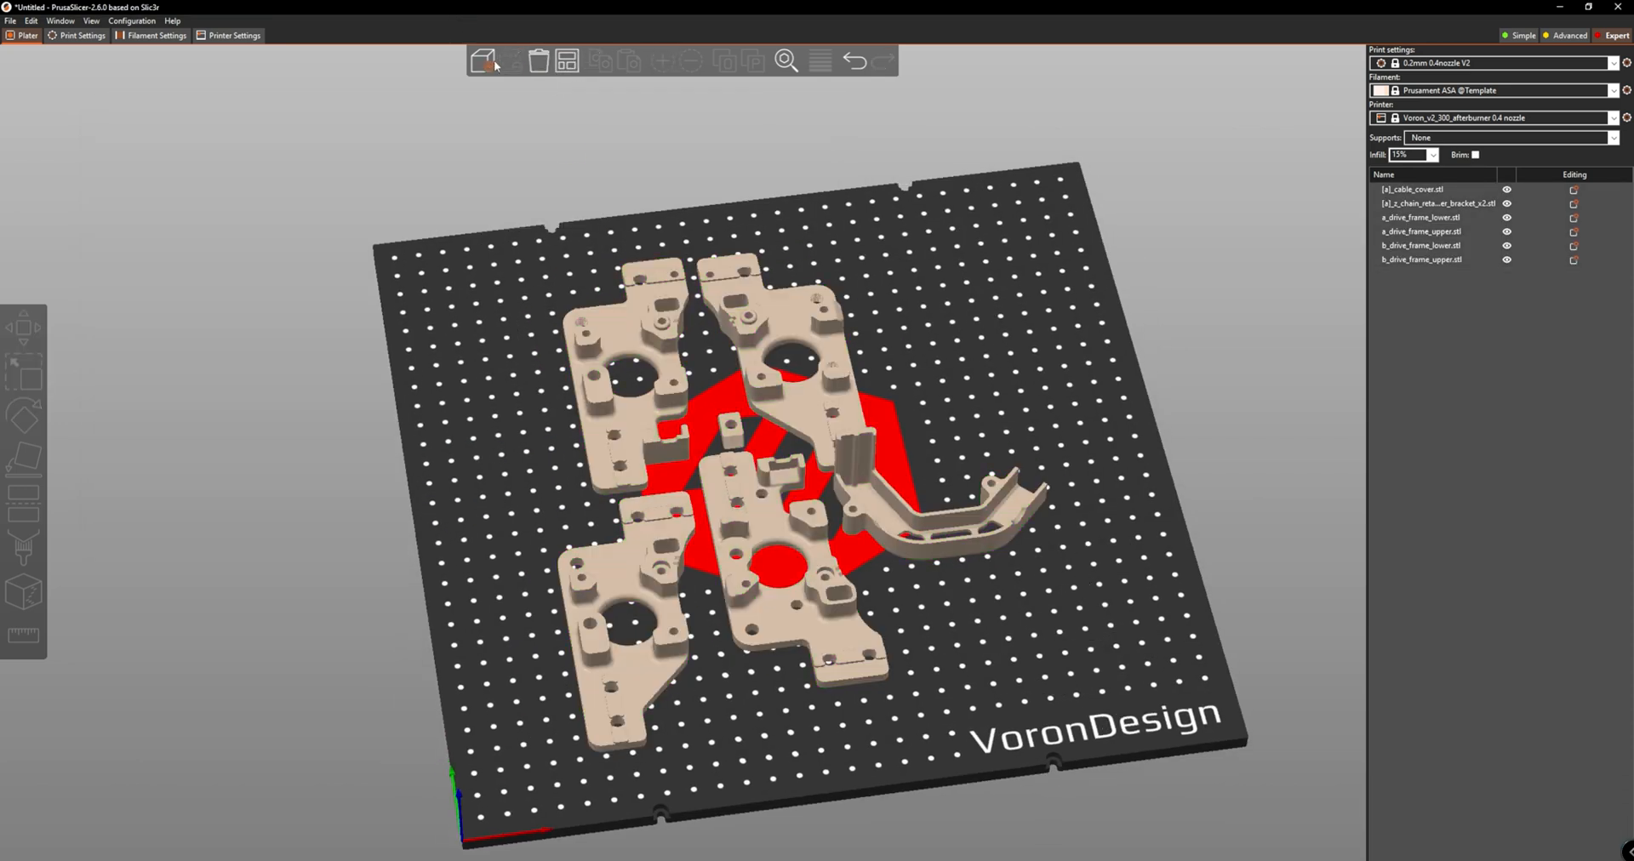
left_click(482, 59)
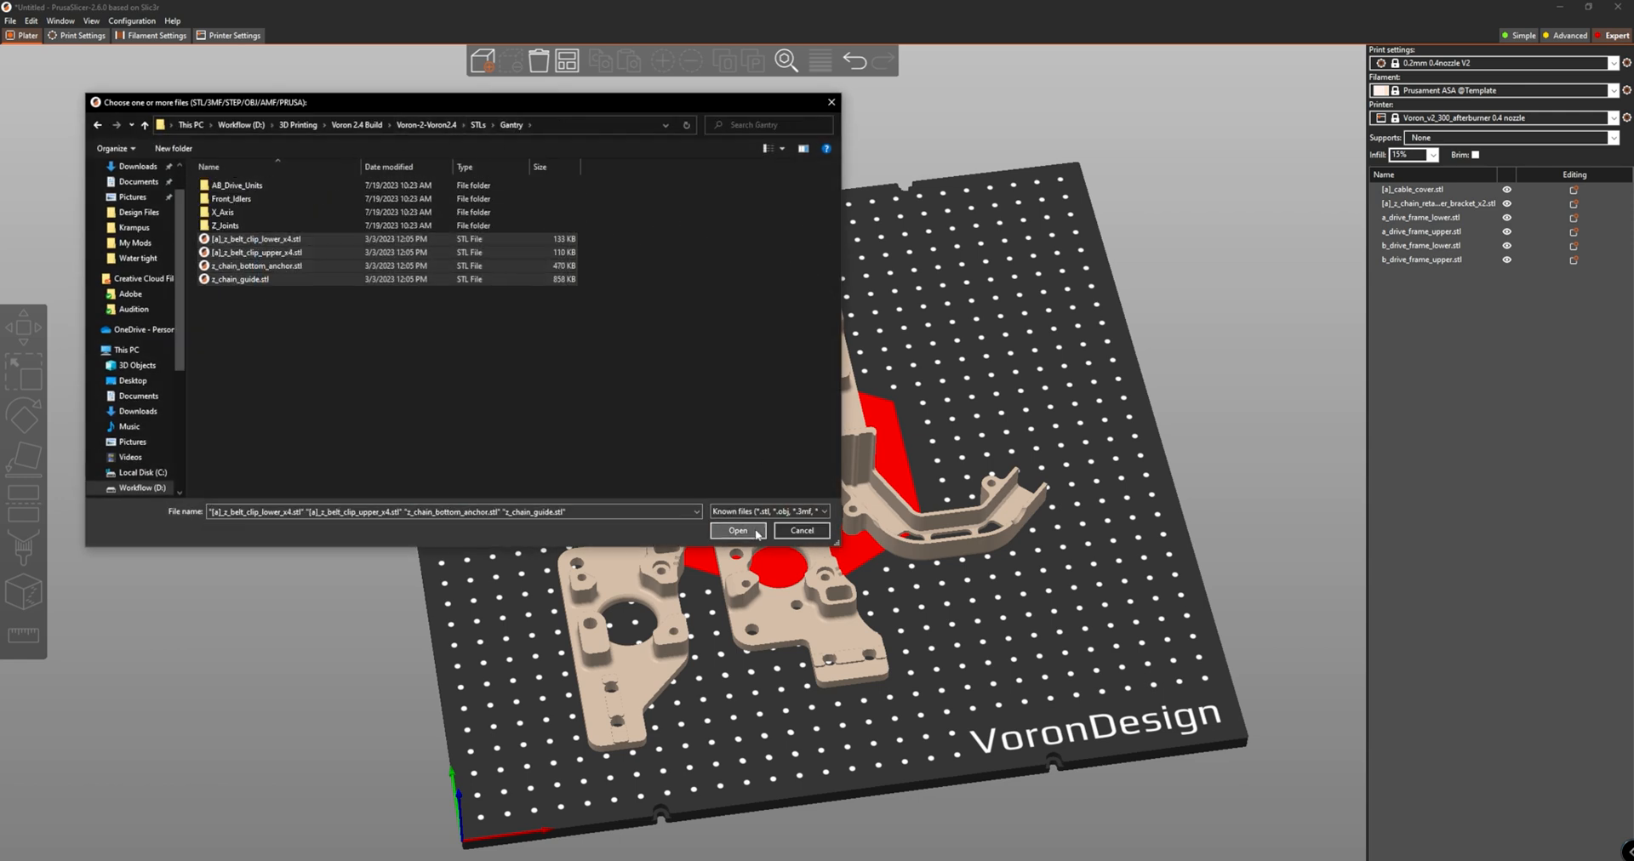
left_click(738, 531)
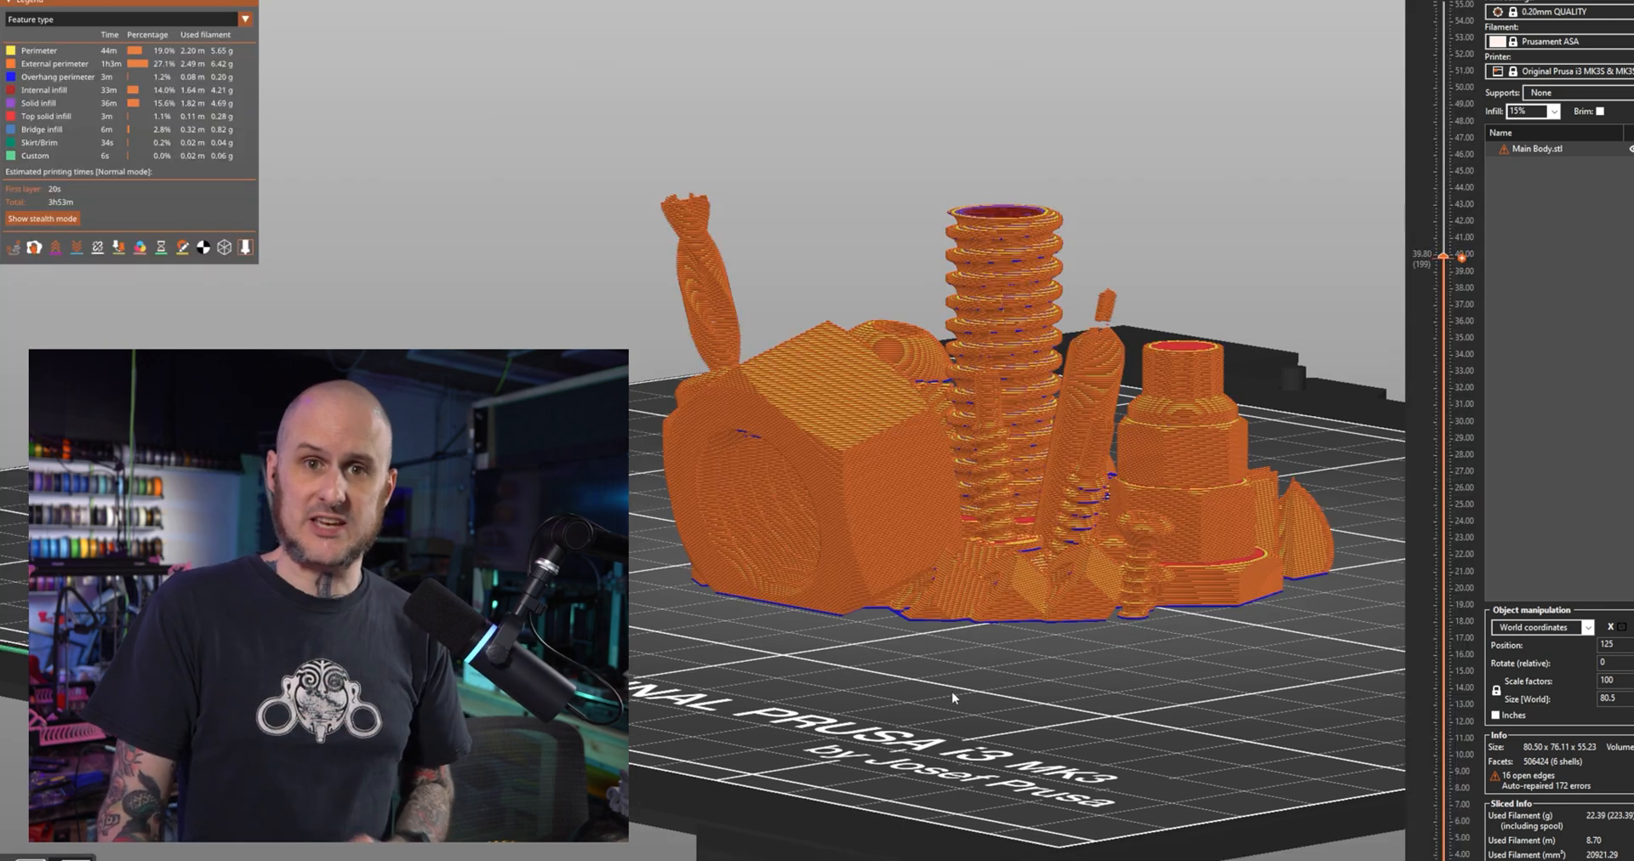
scroll("up", 3)
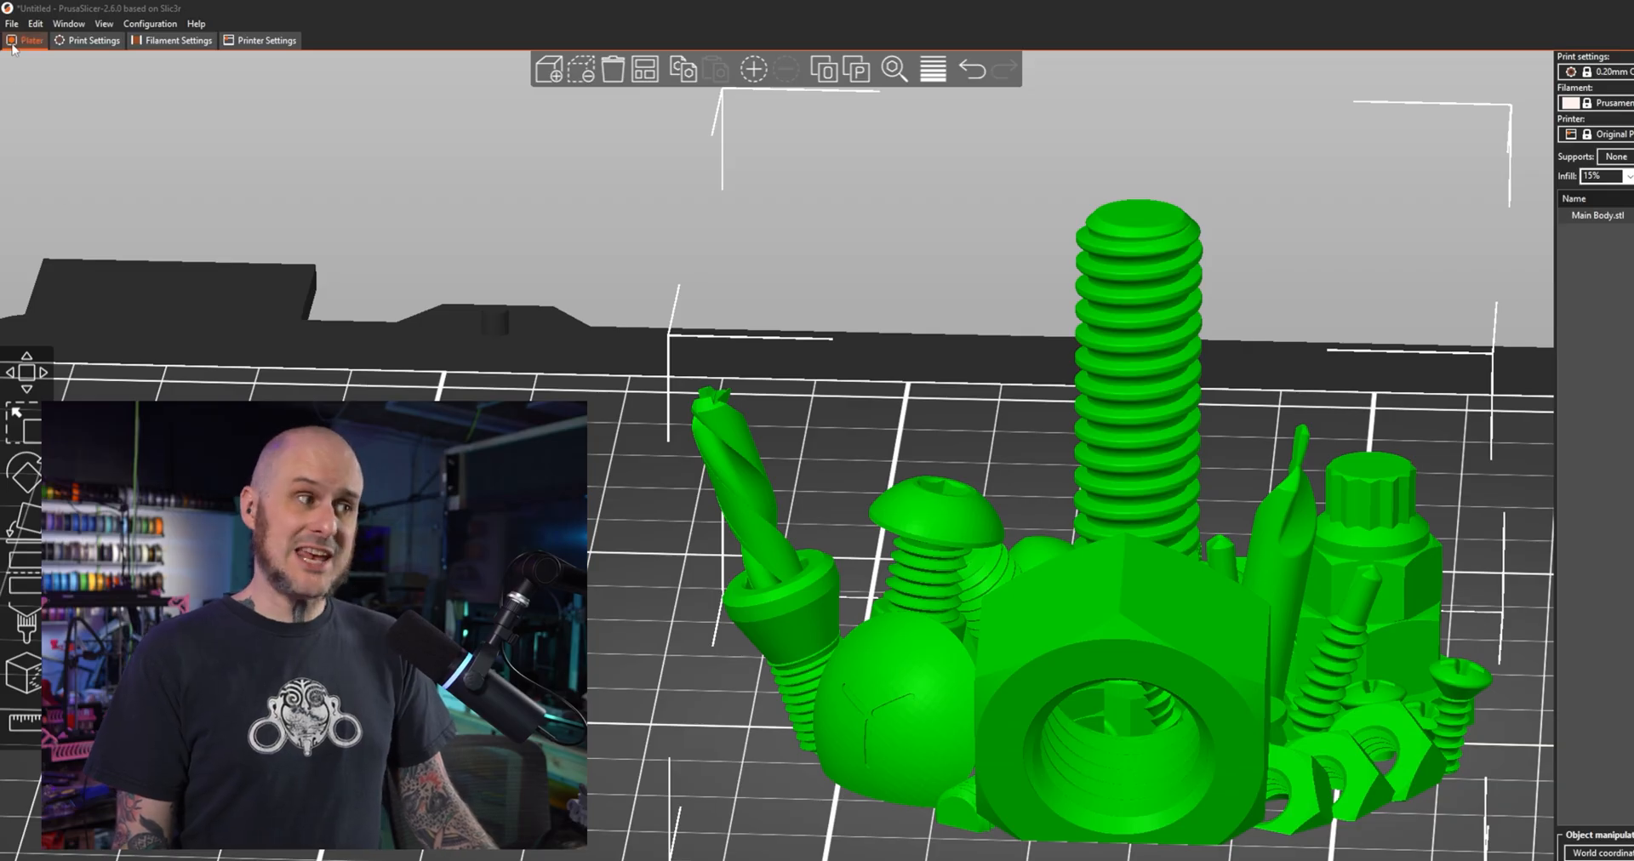
Bring up the File export options for the Main Body plate.
left_click(10, 22)
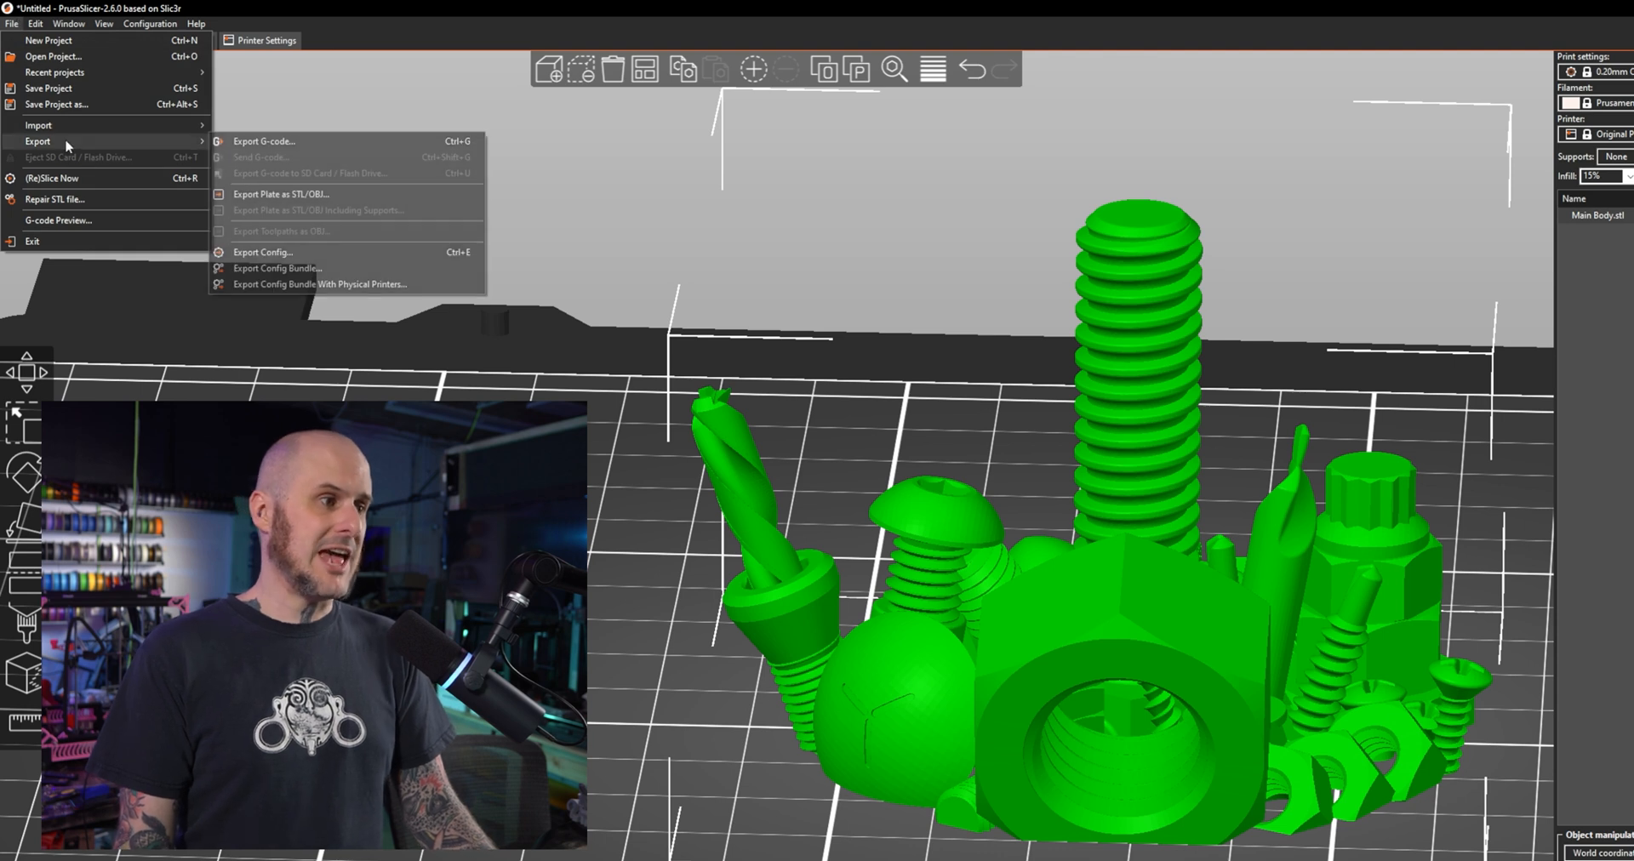
mouse_move(281, 194)
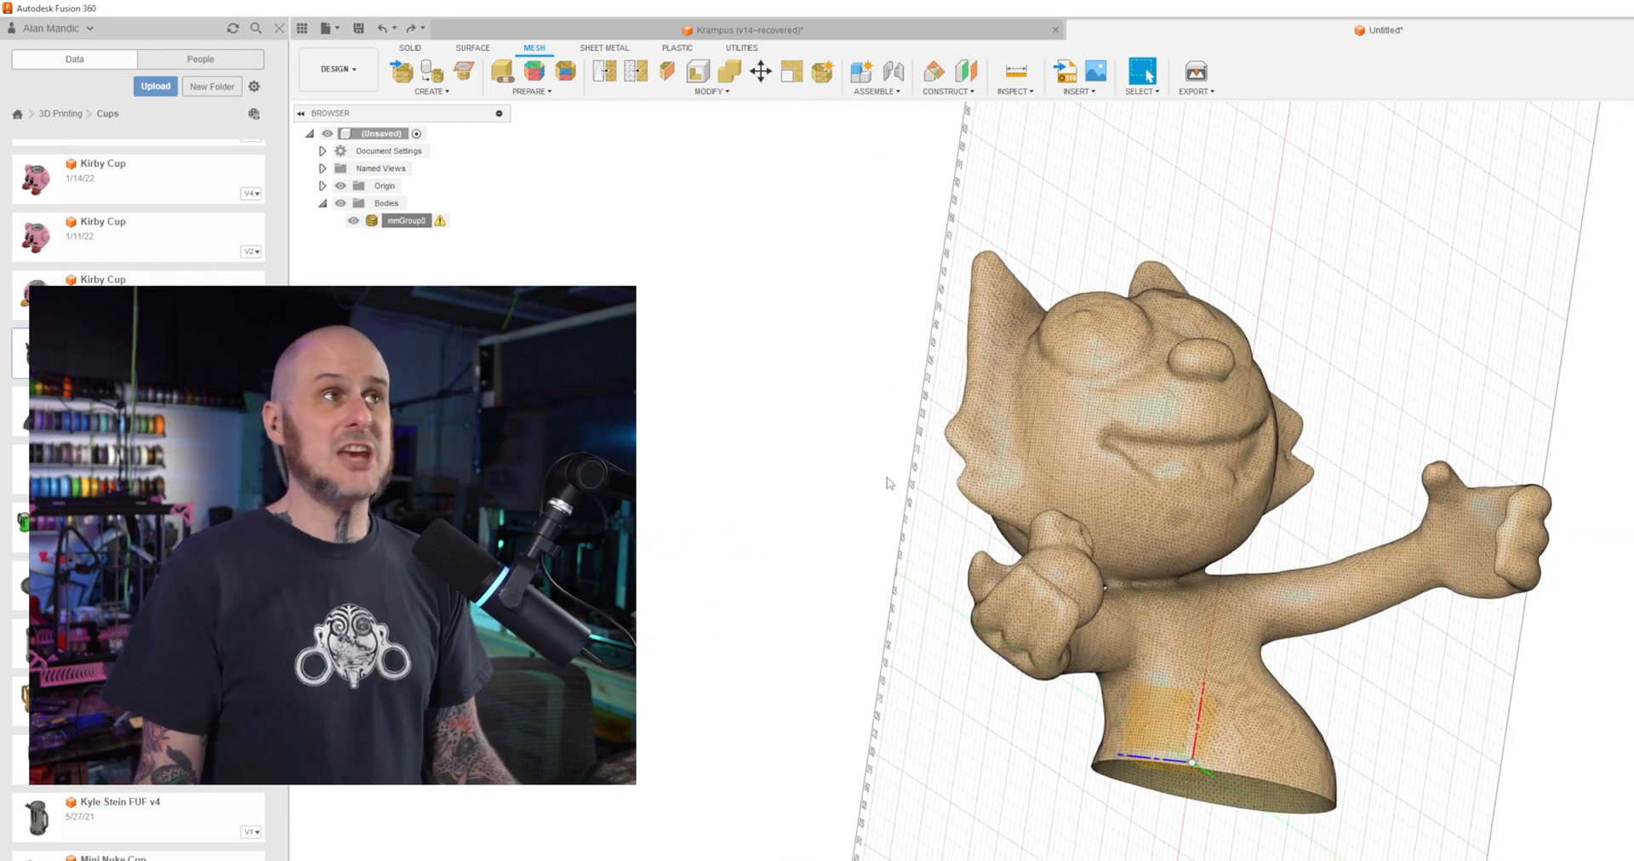
mouse_move(439, 220)
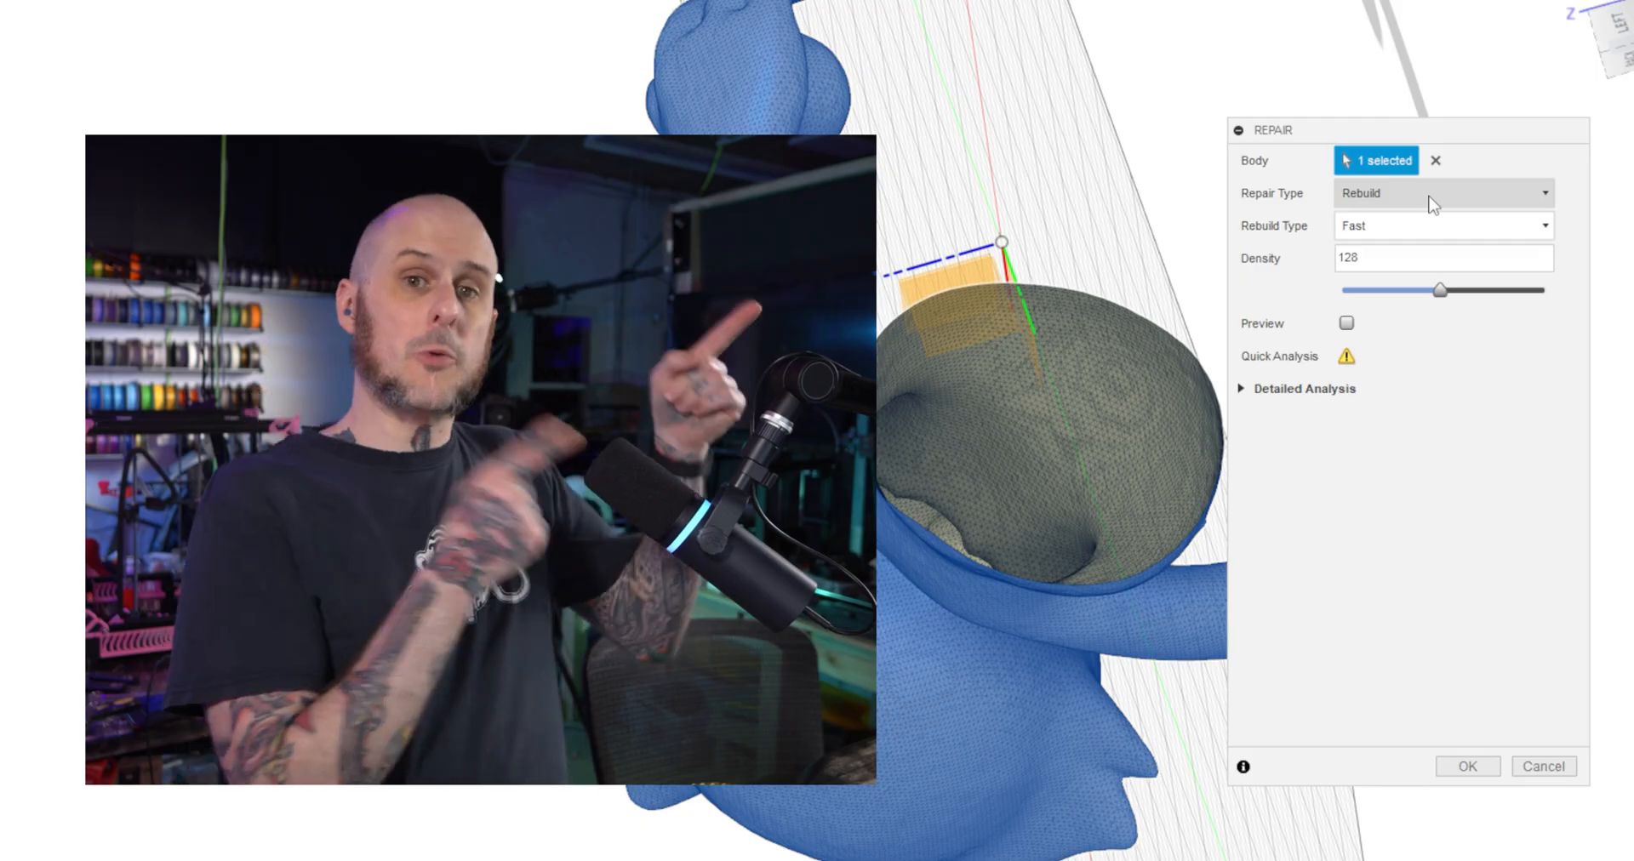
Change the Repair Type to Stitch and Remove after trying Close Holes.
left_click(1442, 192)
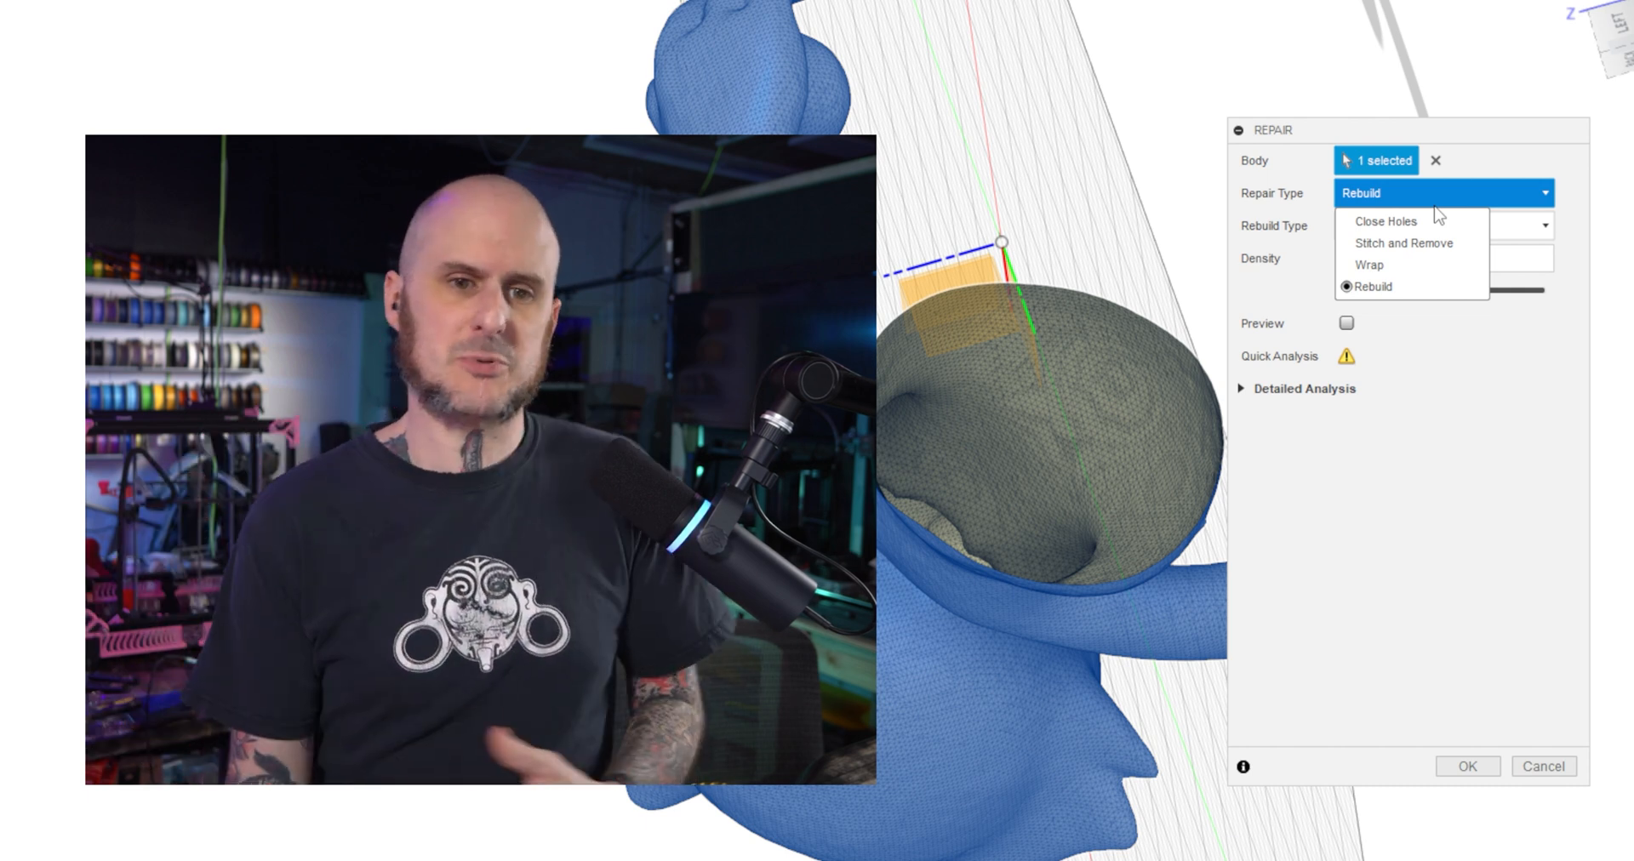
left_click(1385, 221)
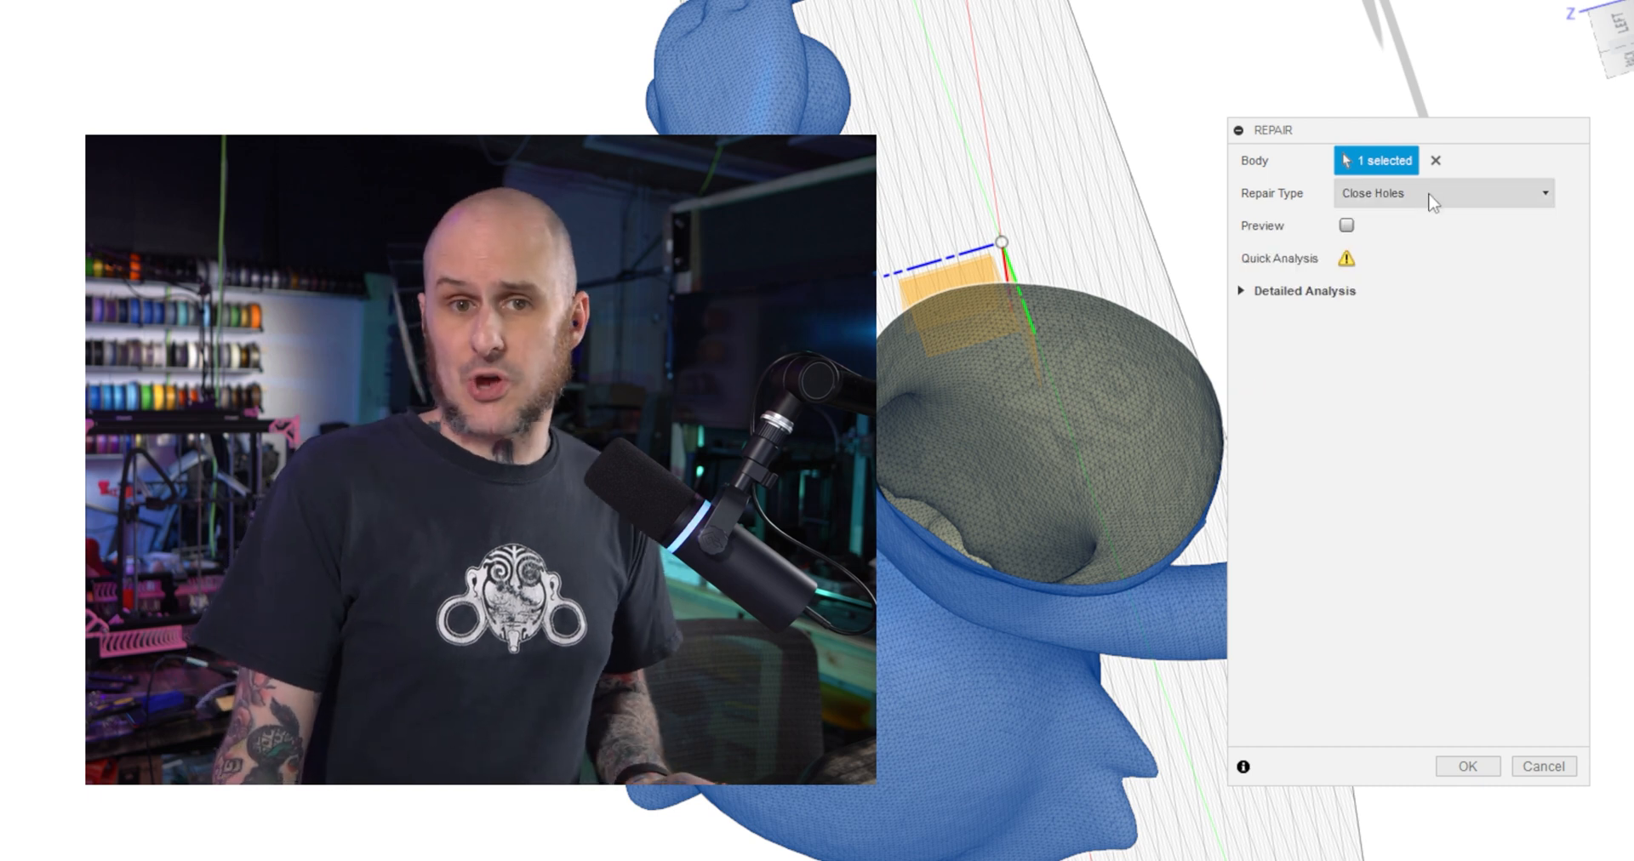
left_click(1441, 192)
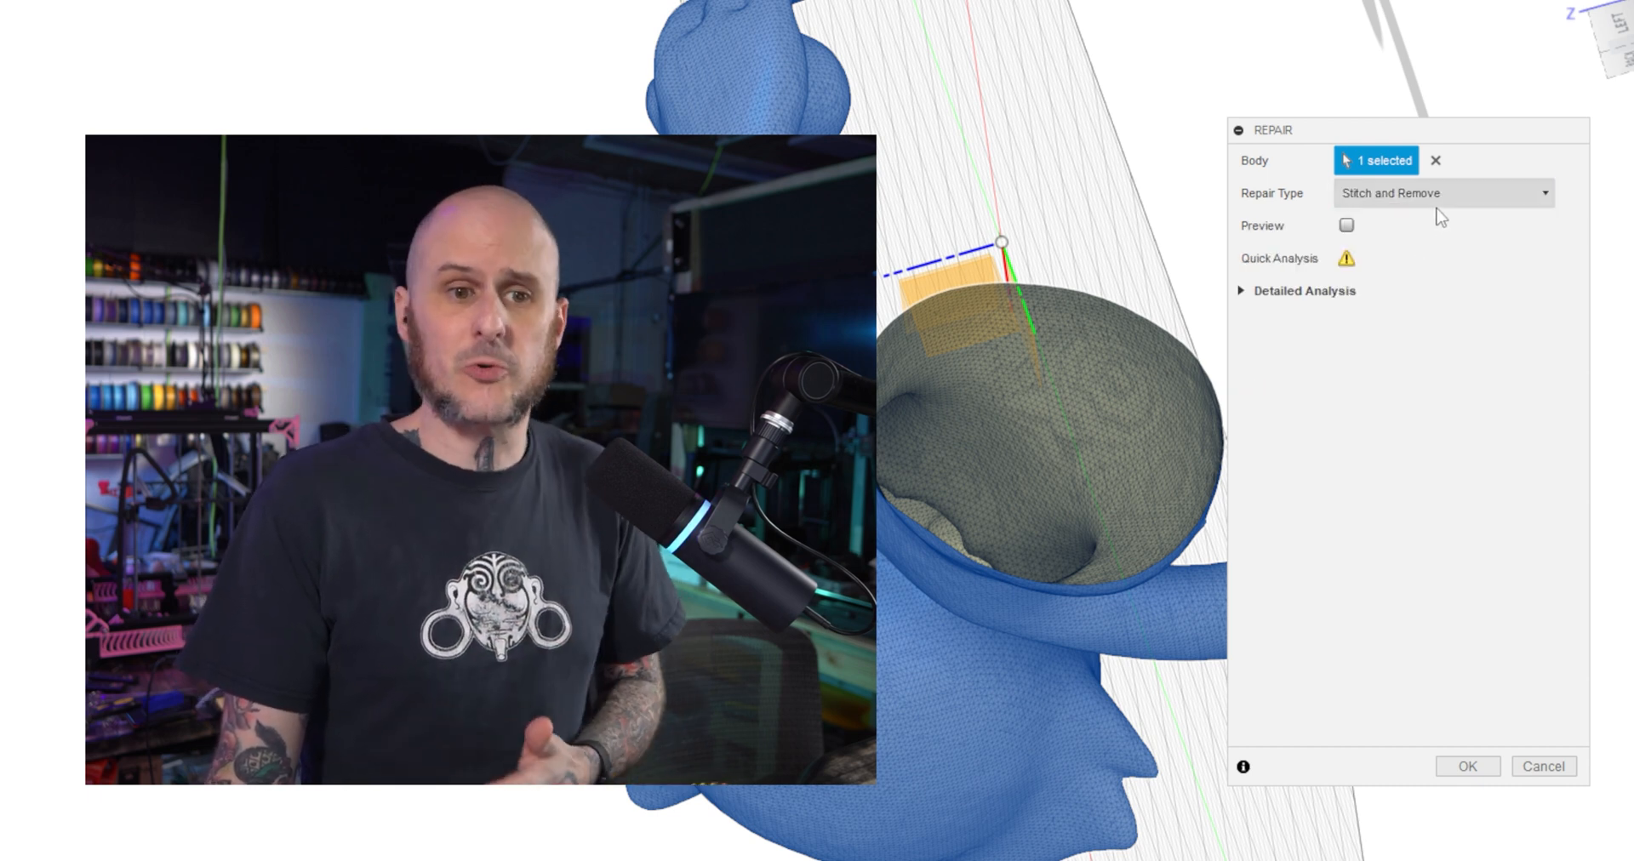
left_click(1345, 225)
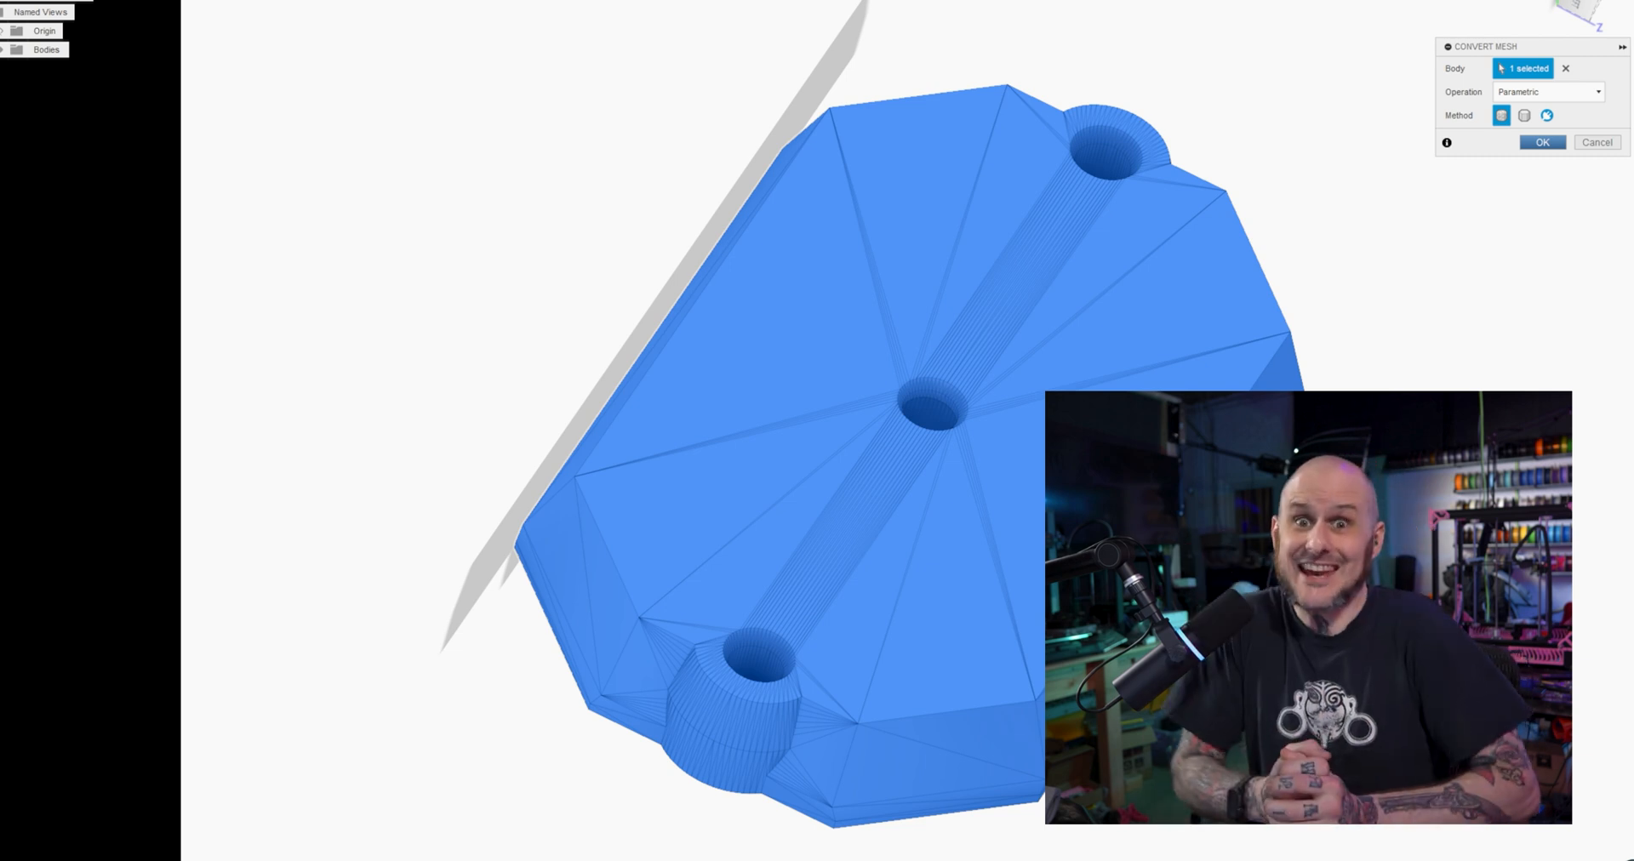
Confirm the Convert Mesh dialog to produce a parametric solid body.
left_click(1542, 141)
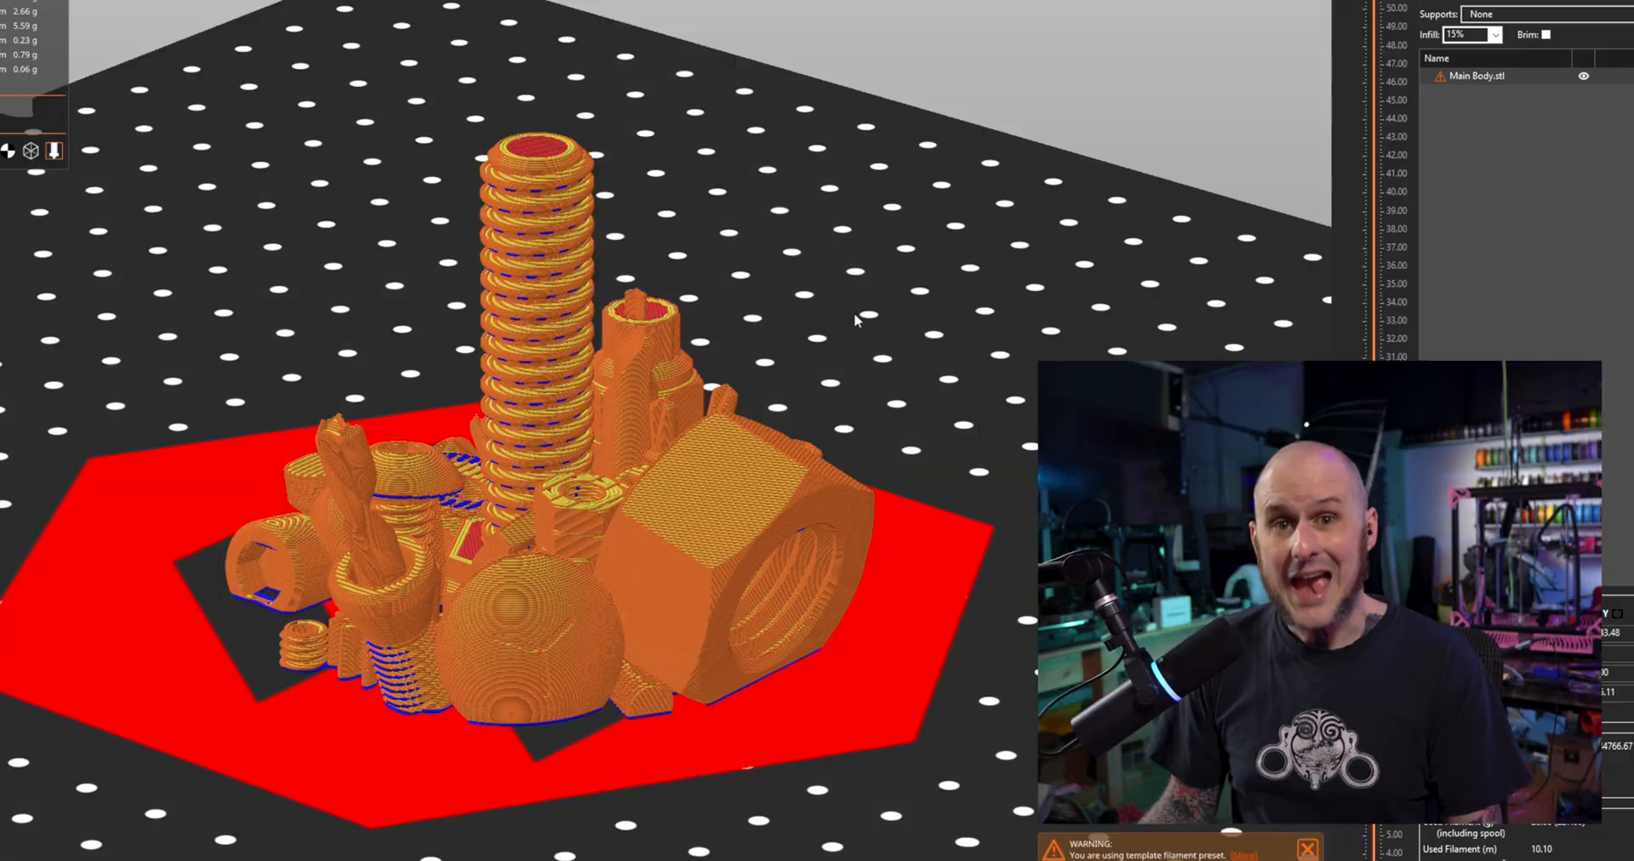
Zoom into the sliced layer preview of the Main Body walls and overhangs.
scroll("up", 3)
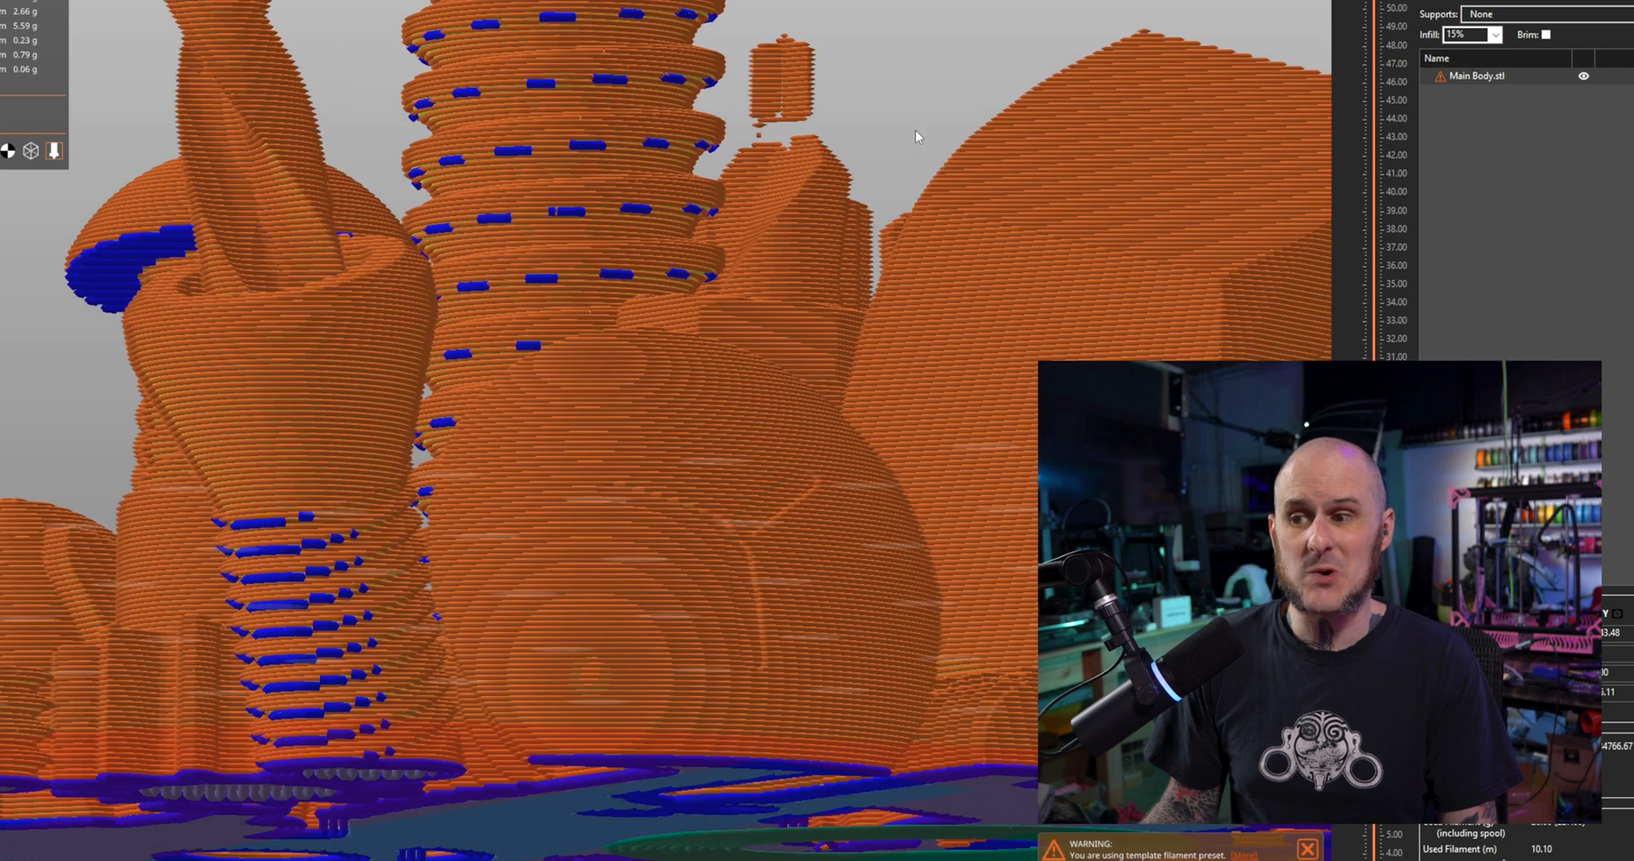